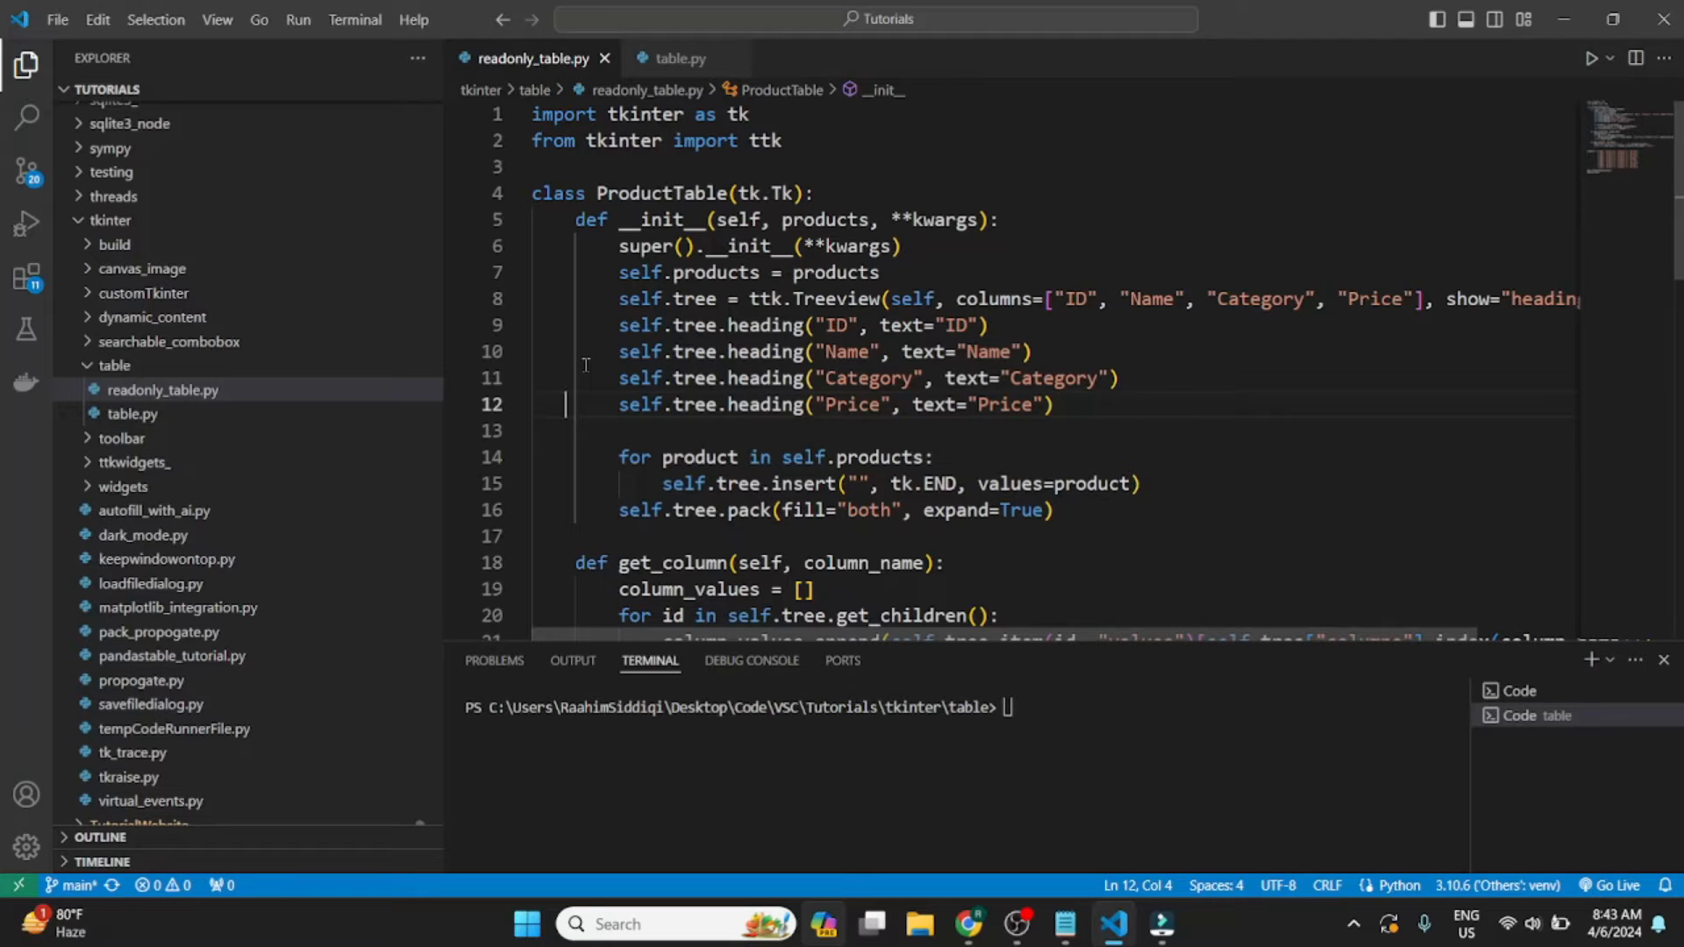
Step: Run readonly_table.py and select the Product C row in the Tk window
{"action": "scroll", "scroll_direction": "down", "scroll_amount": 3}
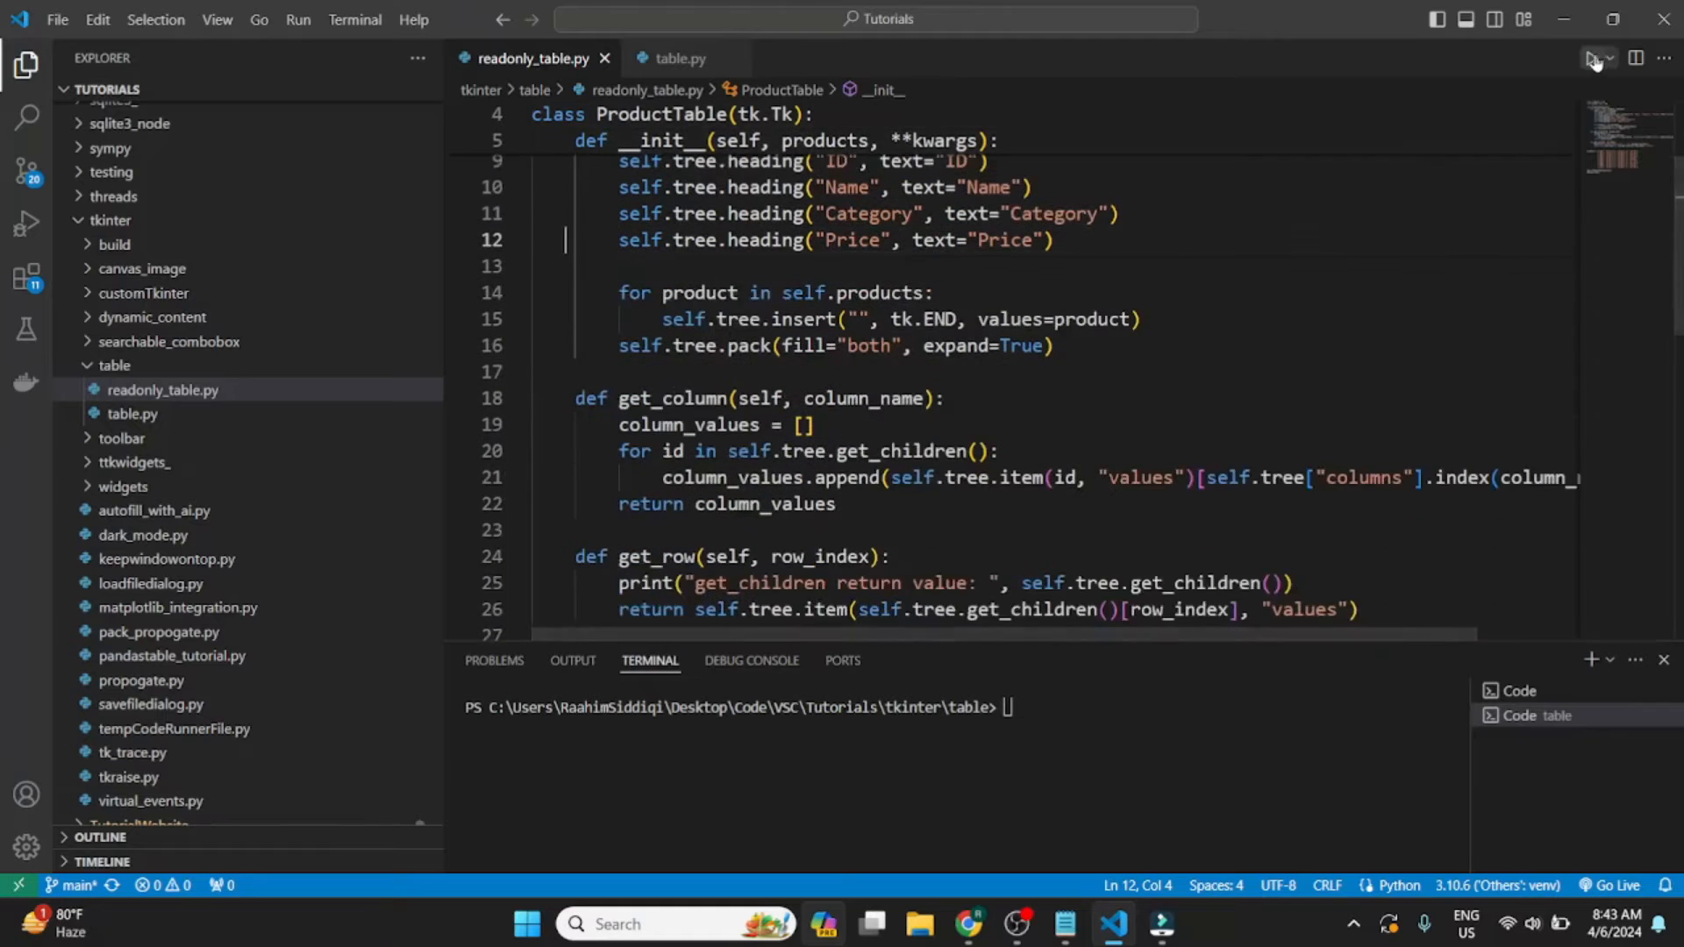
{"action": "left_click", "coordinate": [1593, 59]}
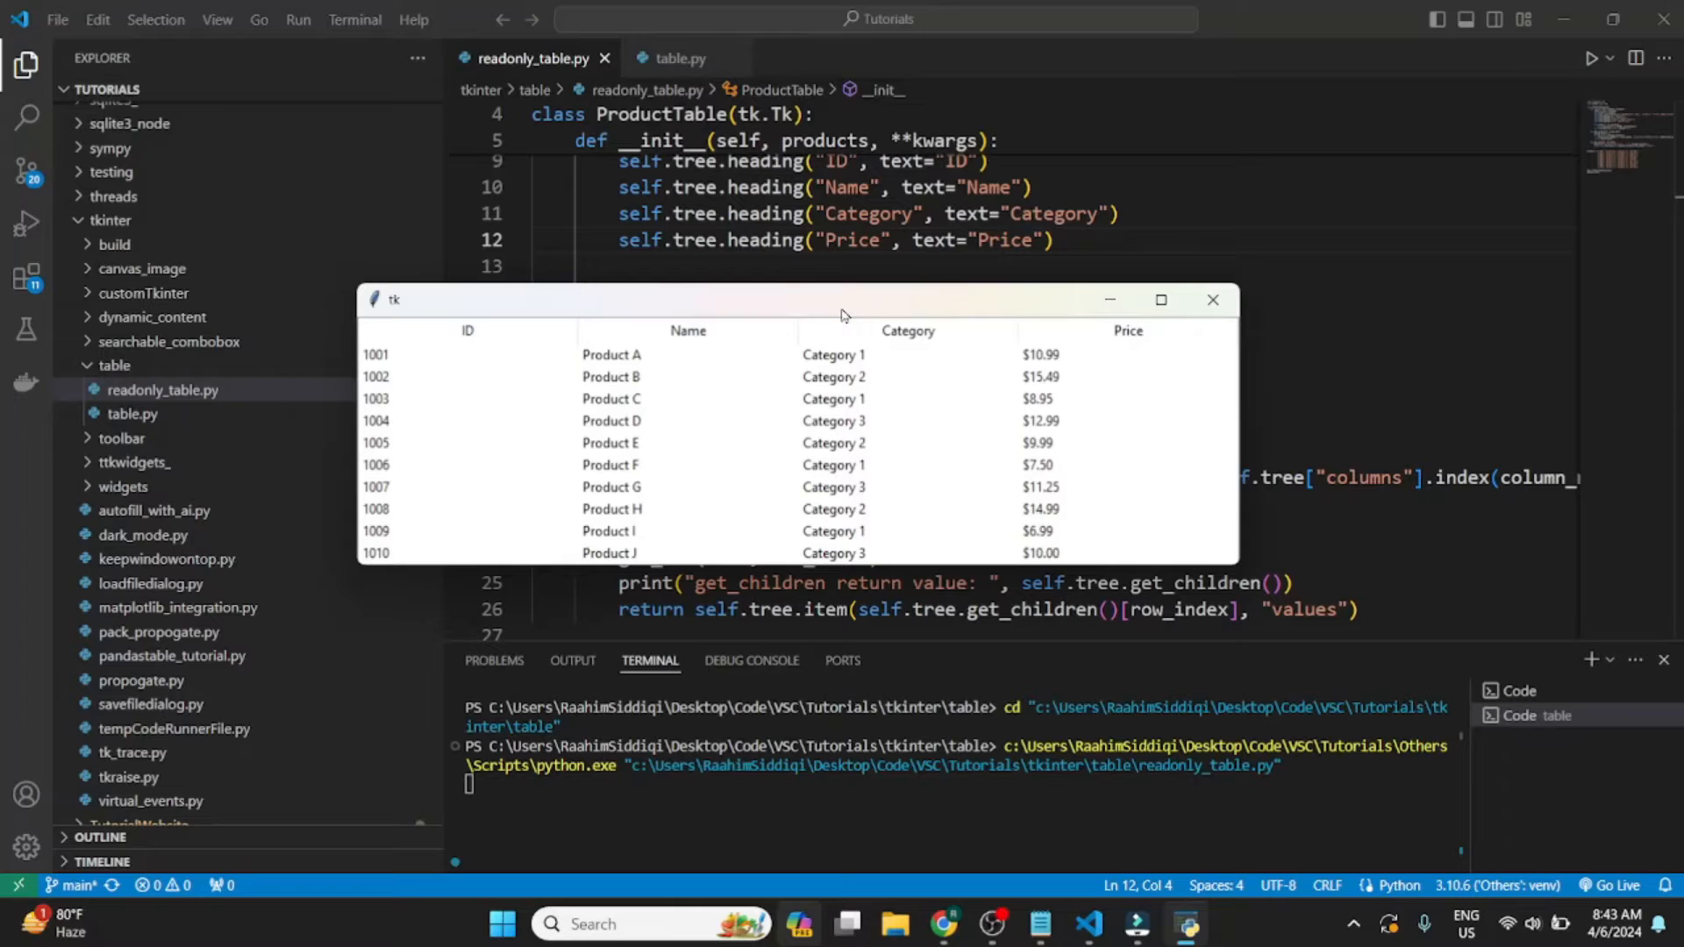
{"action": "mouse_move", "coordinate": [626, 412]}
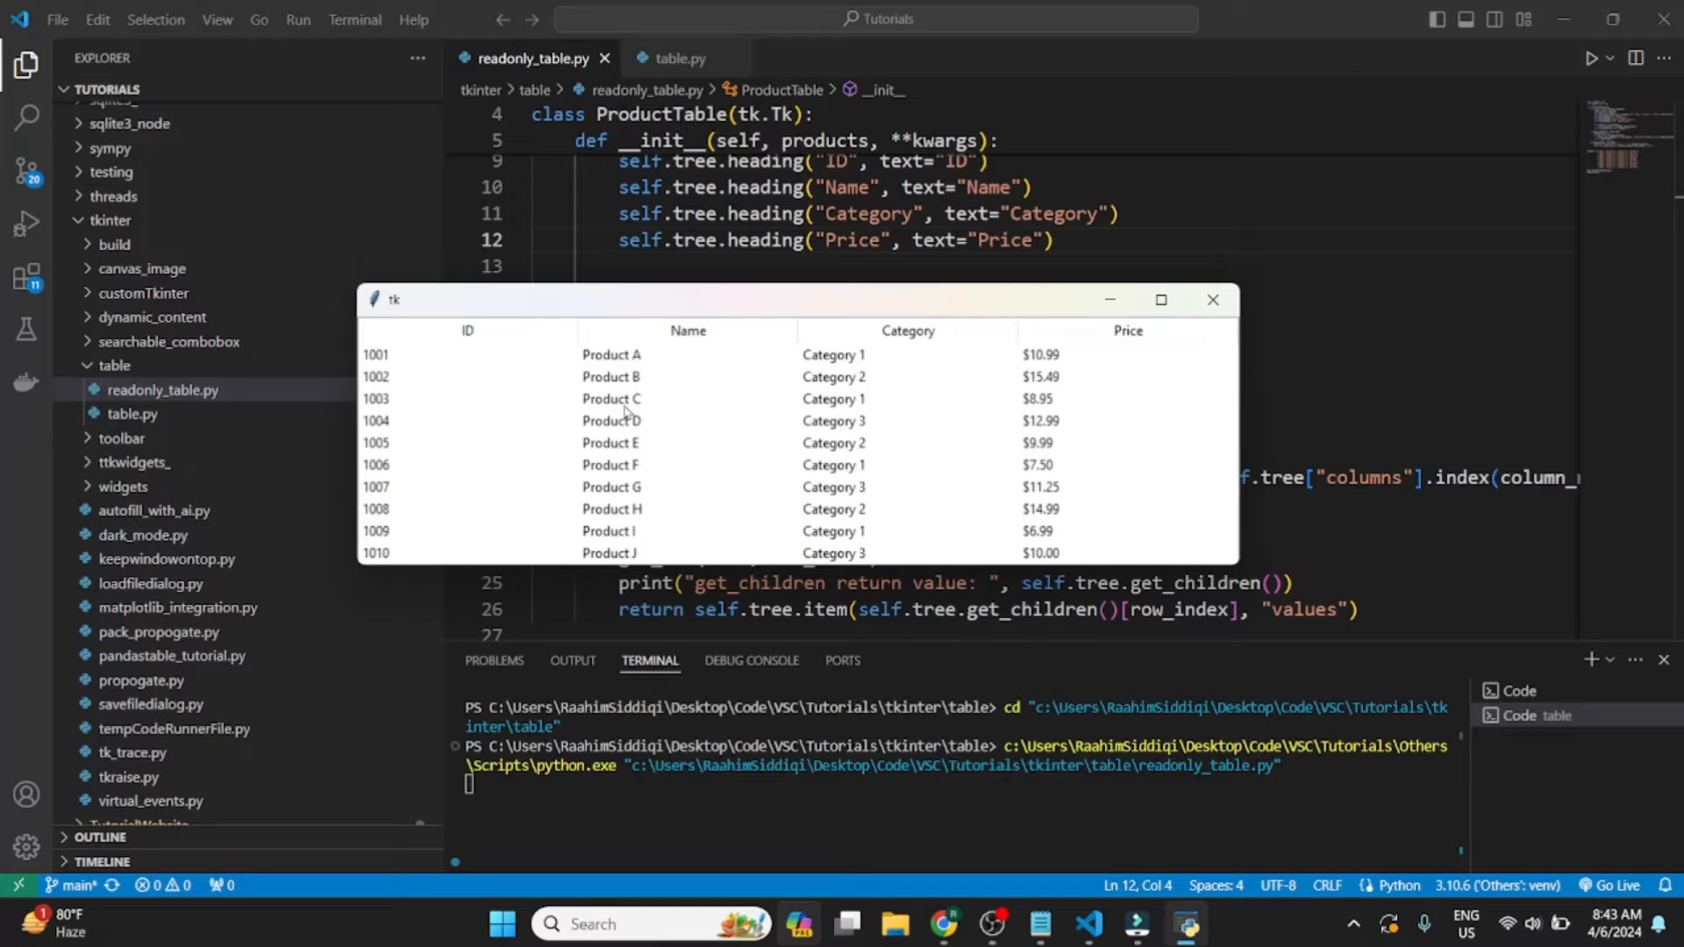
{"action": "left_click", "coordinate": [611, 398]}
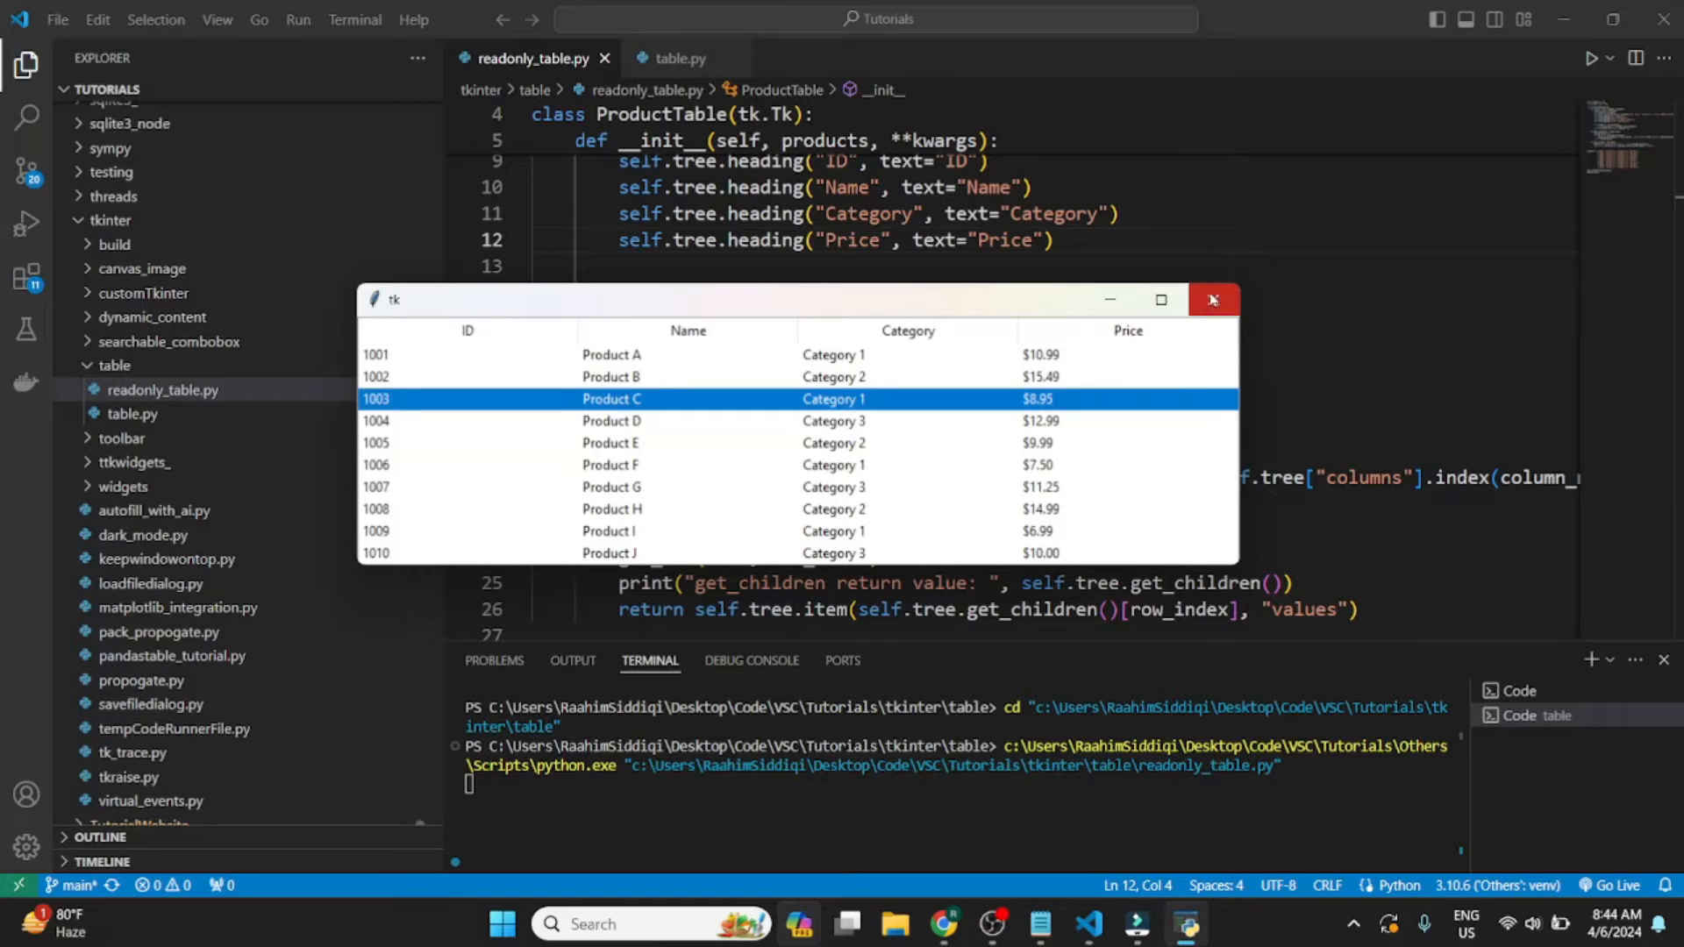
{"action": "mouse_move", "coordinate": [1212, 300]}
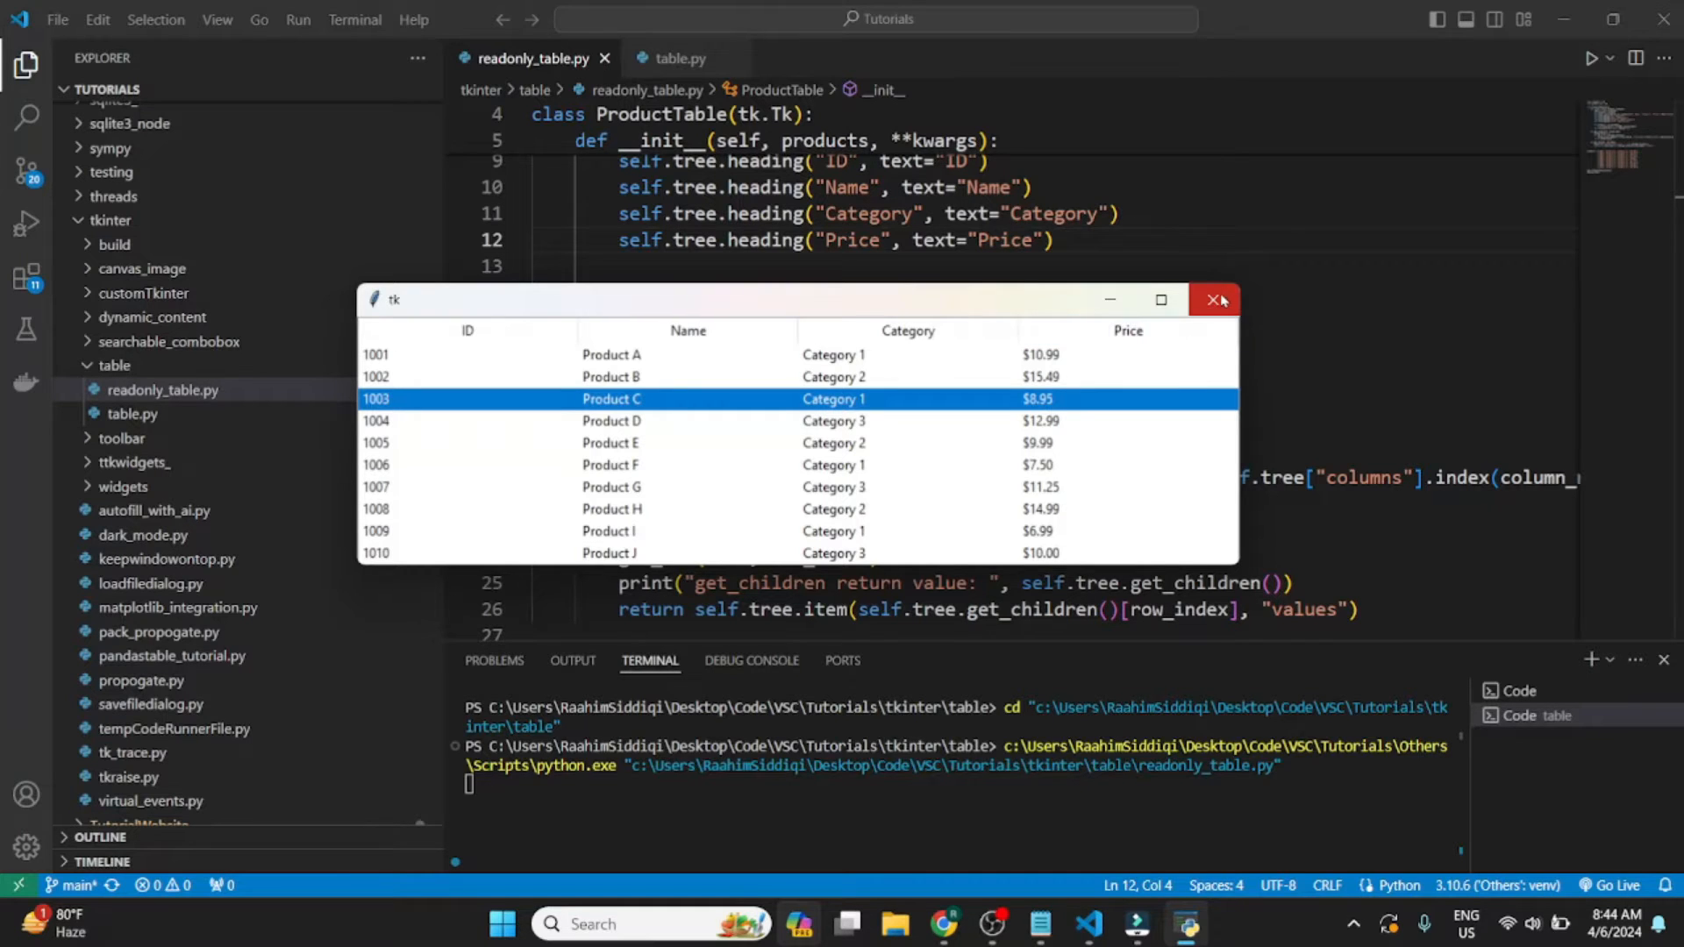
Step: Close the read-only table window and switch to the table.py tab
{"action": "left_click", "coordinate": [1213, 300]}
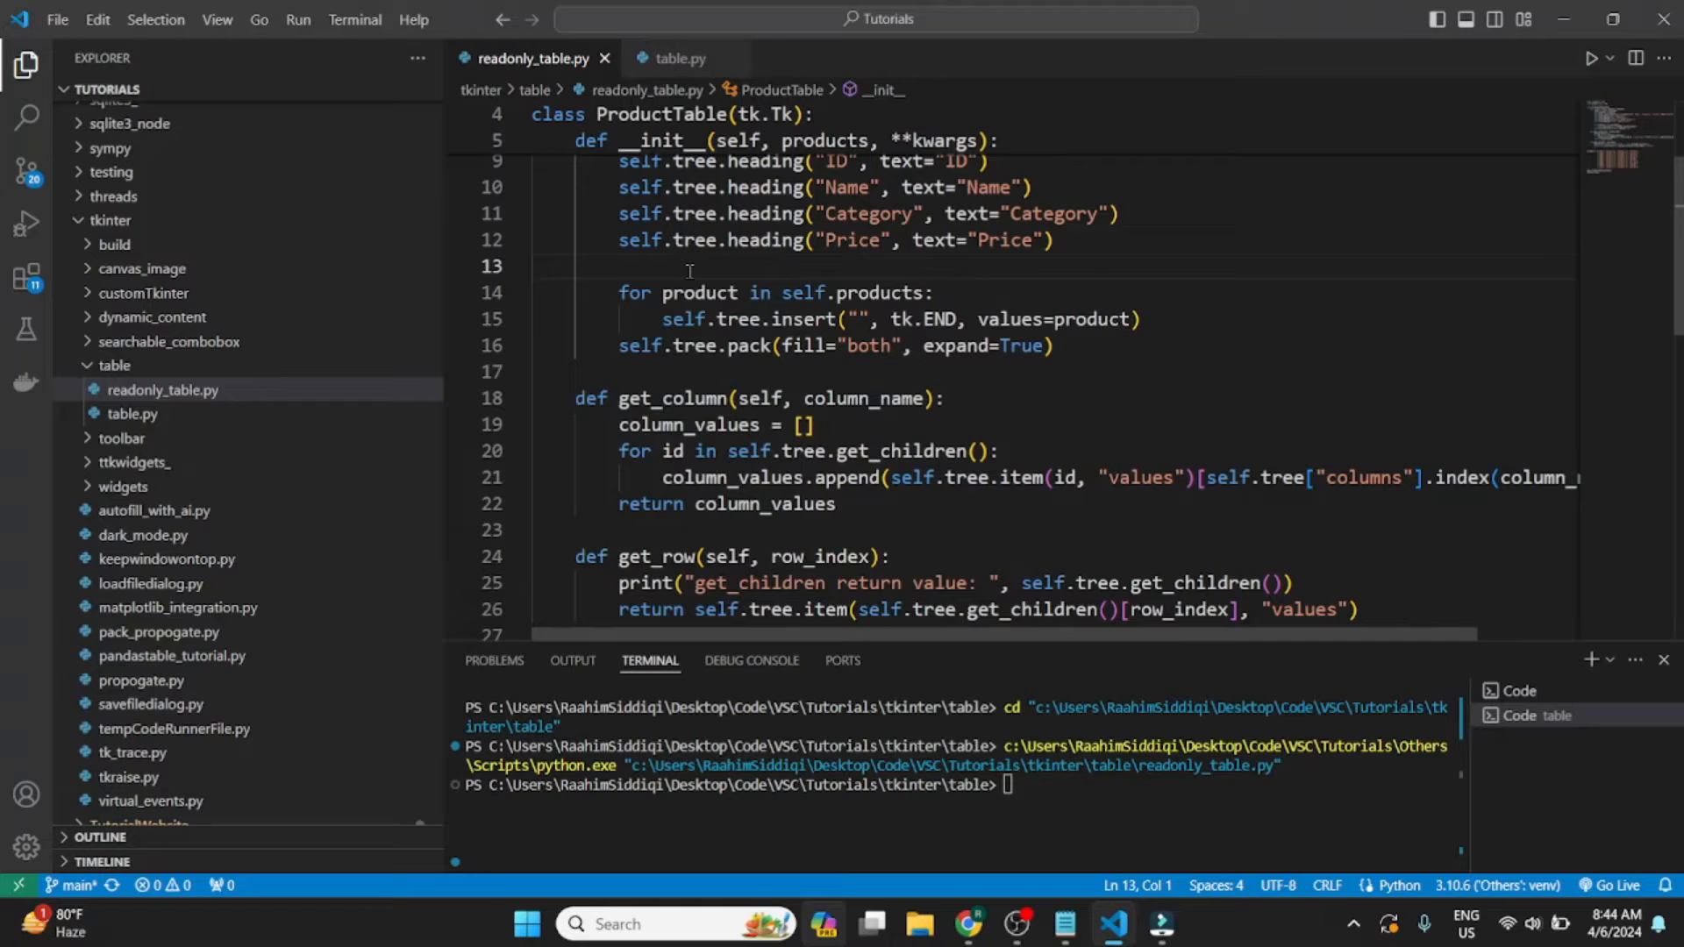
{"action": "left_click", "coordinate": [678, 58]}
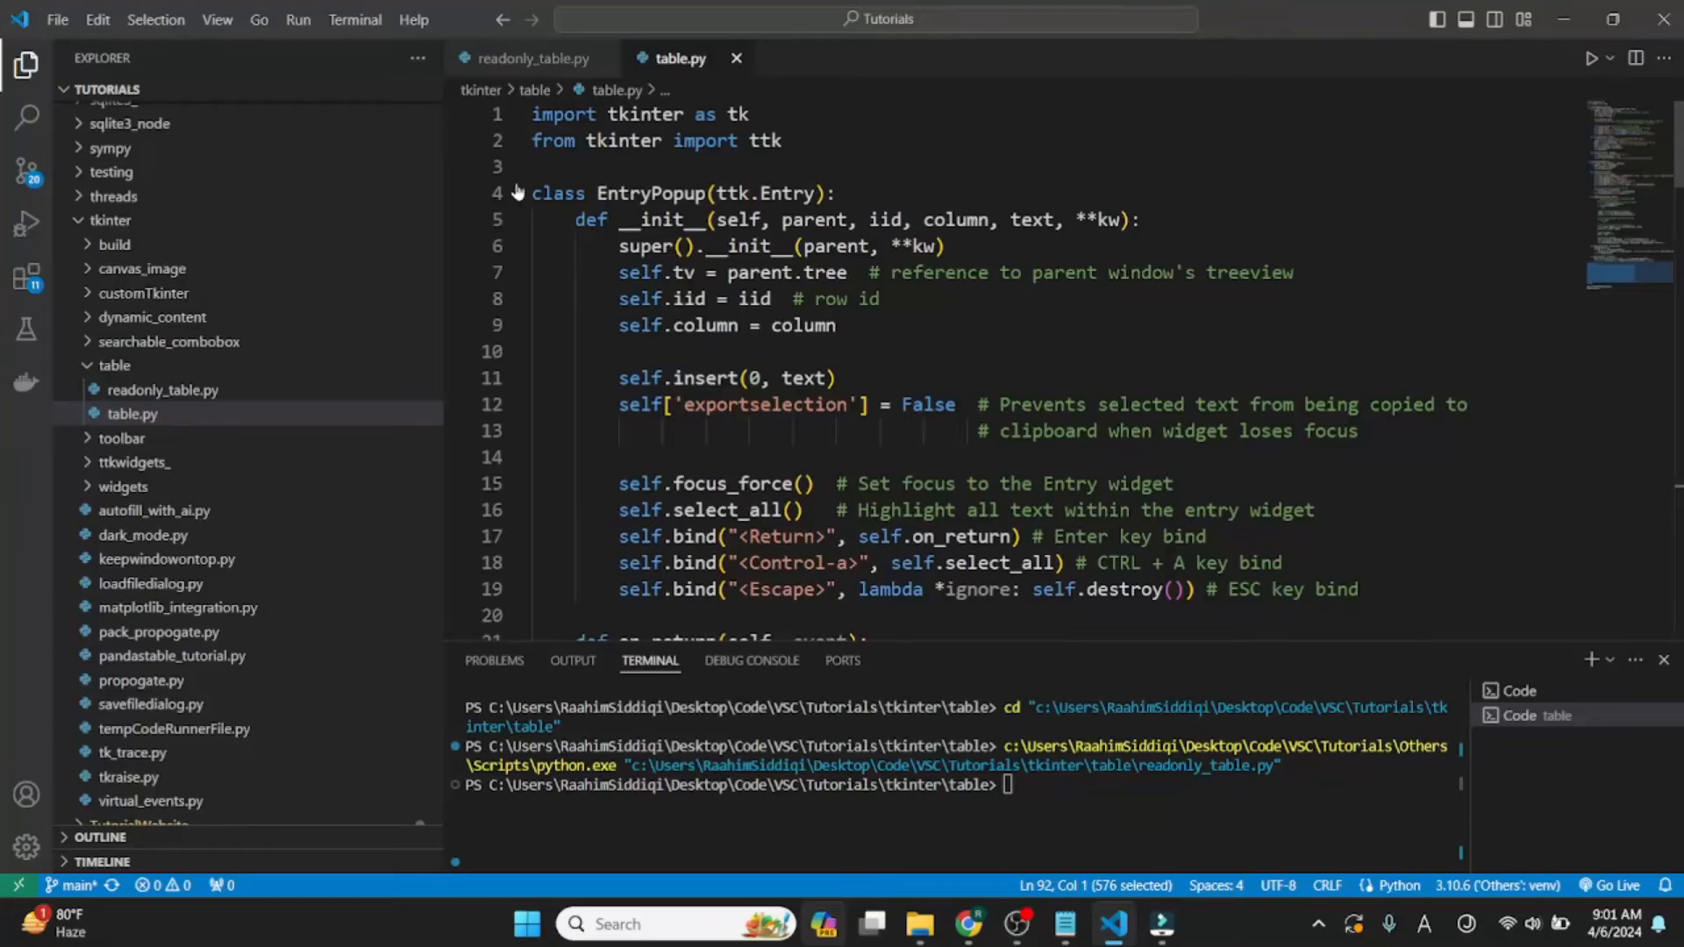
Step: Fold the EntryPopup class and scroll down to the ProductTable class
{"action": "left_click", "coordinate": [517, 193]}
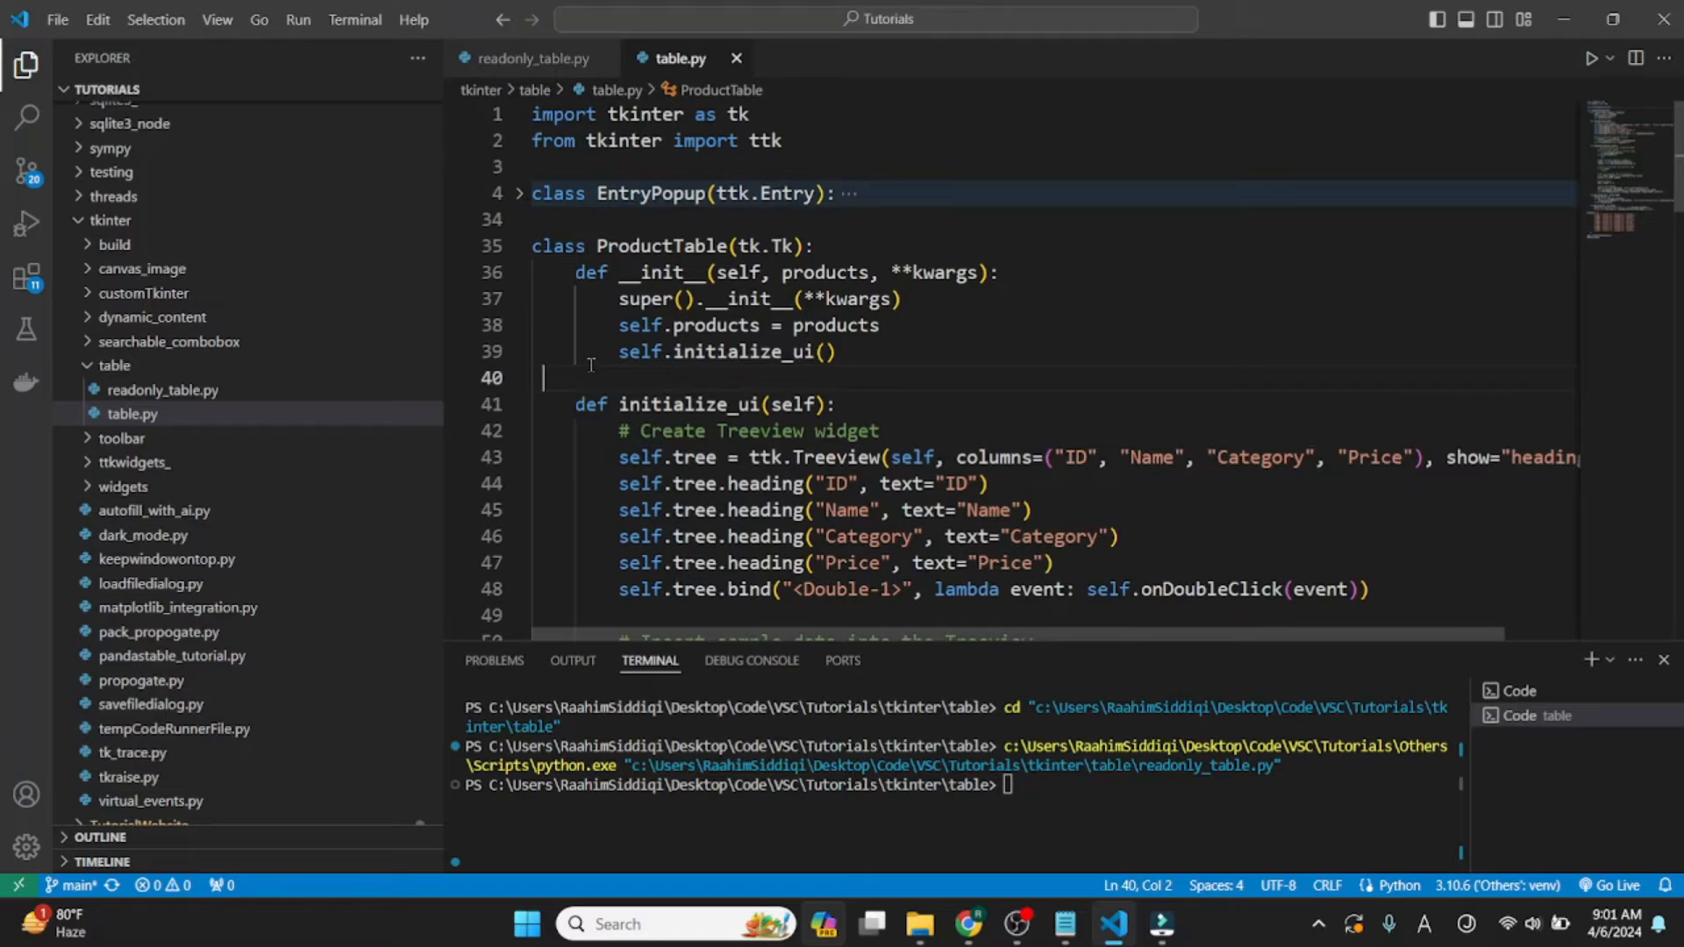
{"action": "scroll", "scroll_direction": "down", "scroll_amount": 3}
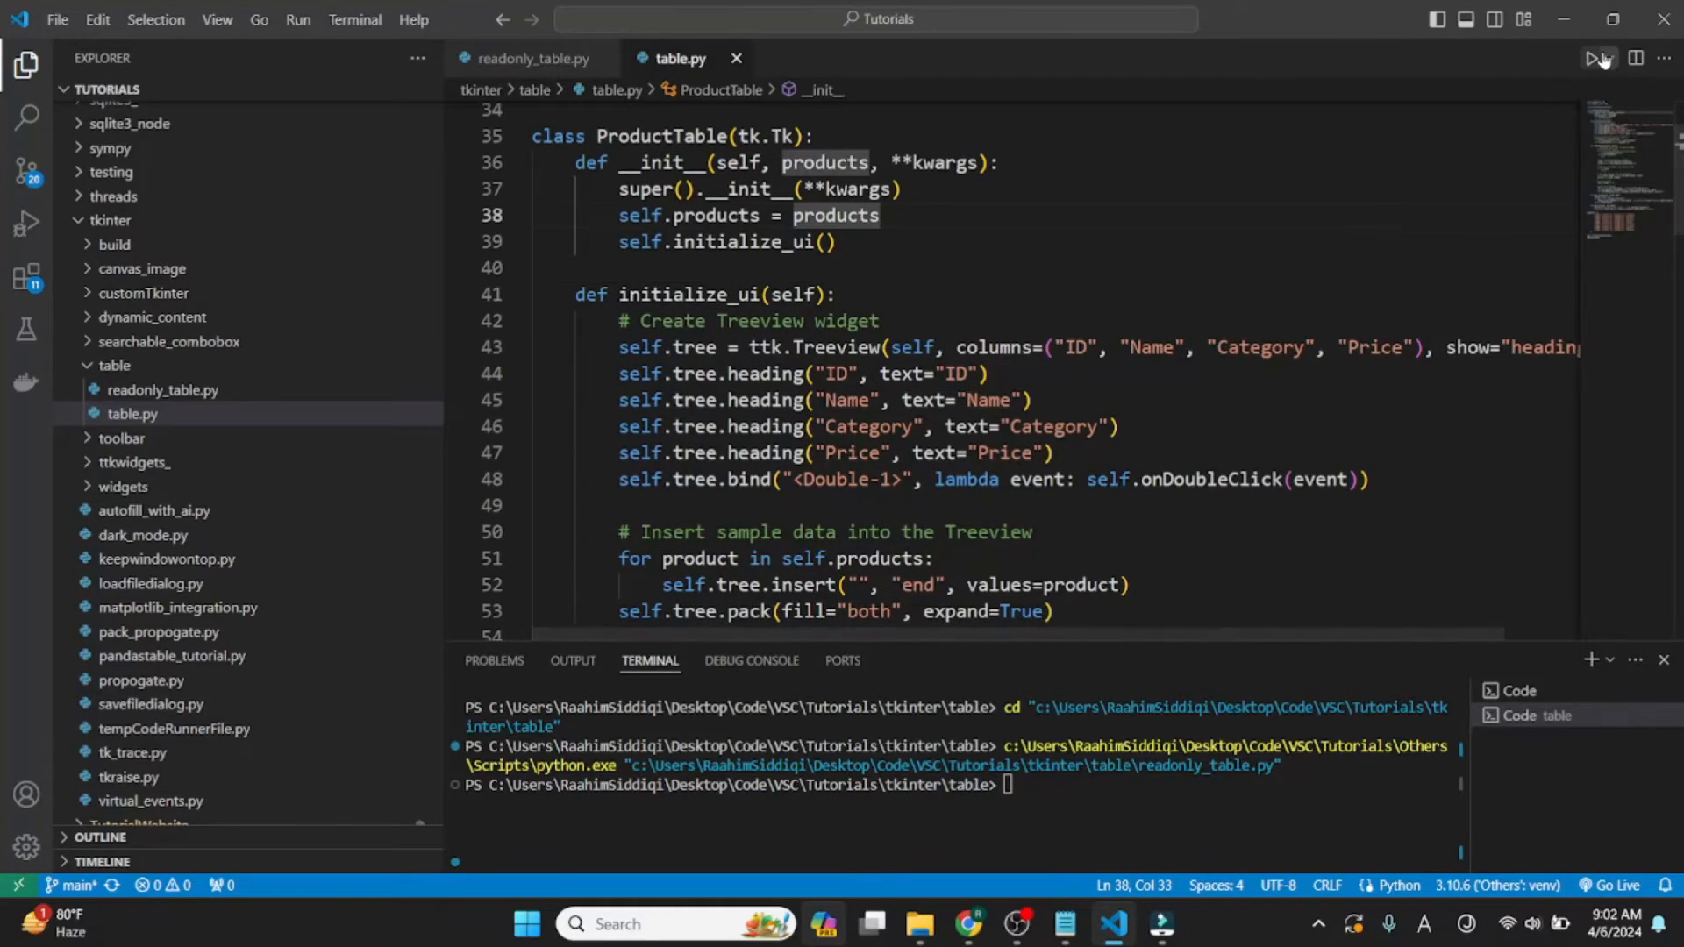
{"action": "mouse_move", "coordinate": [1598, 58]}
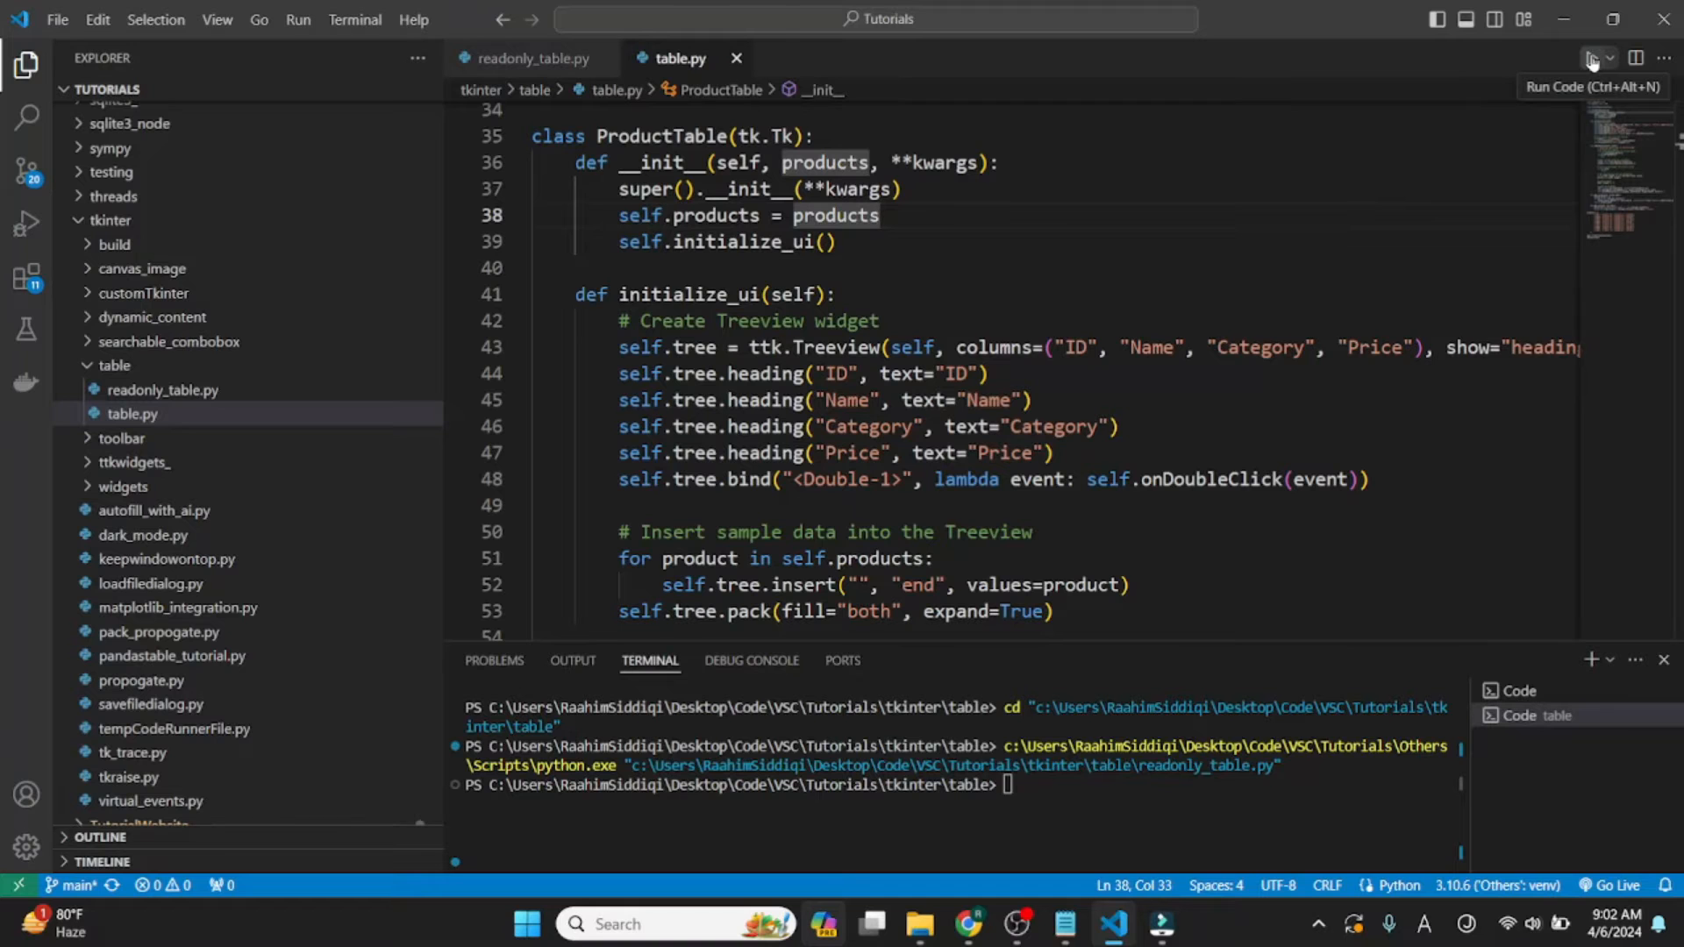
Step: Run table.py with Run Code to open the editable product window
{"action": "left_click", "coordinate": [1590, 57]}
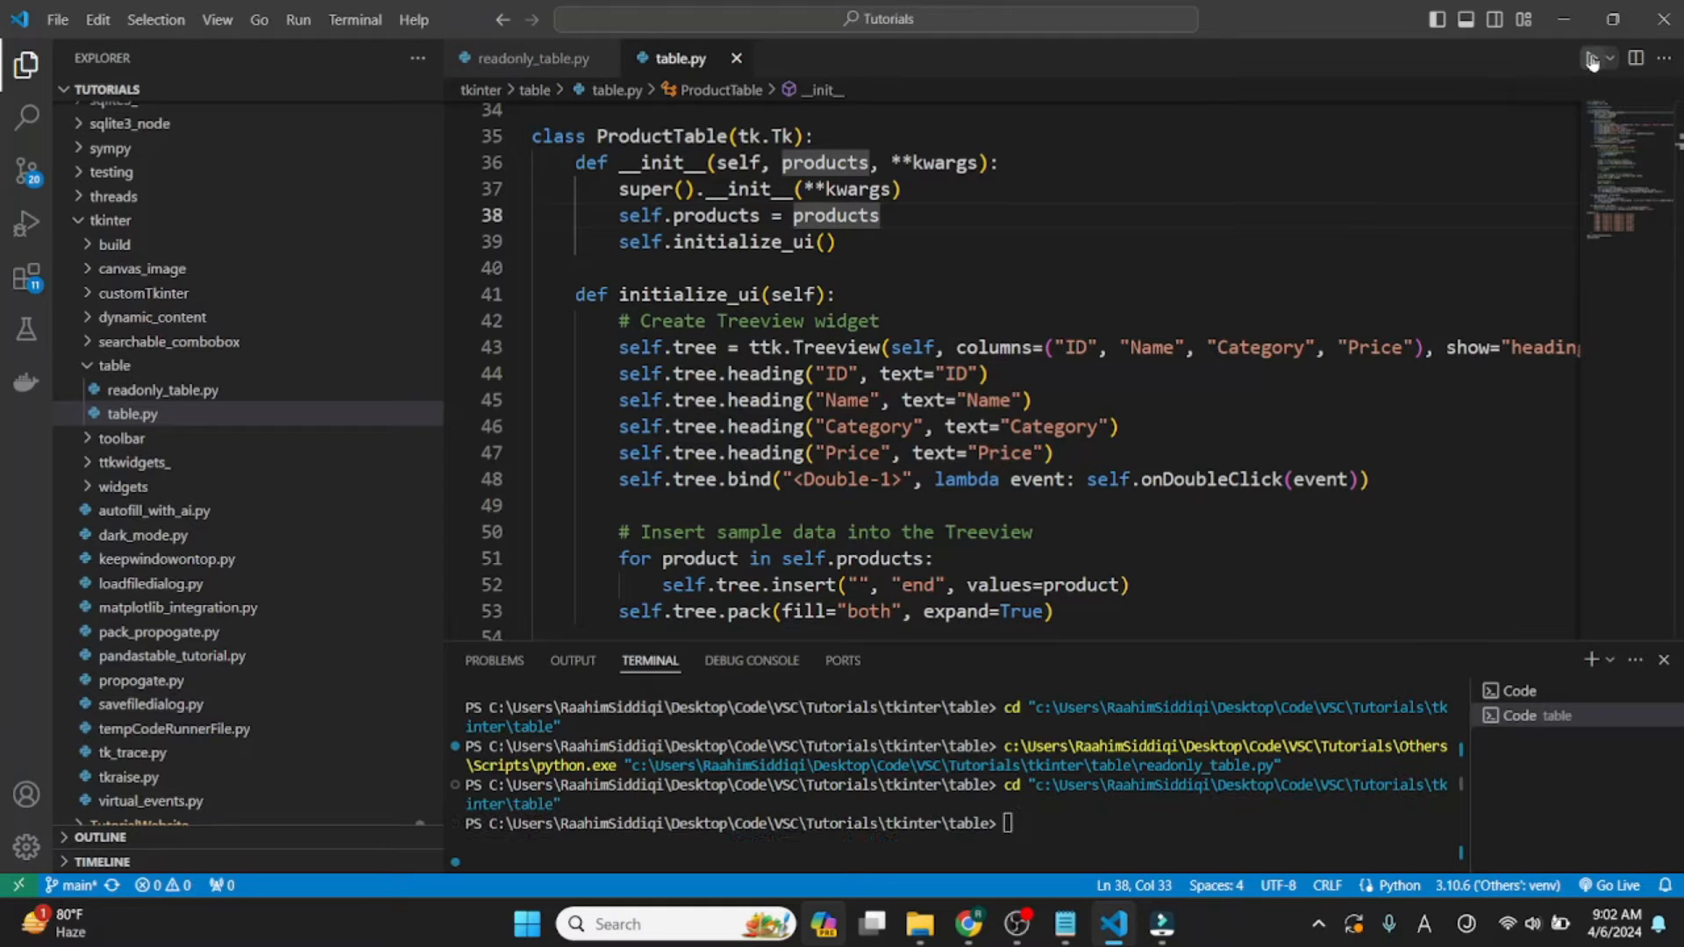
{"action": "left_click", "coordinate": [1592, 58]}
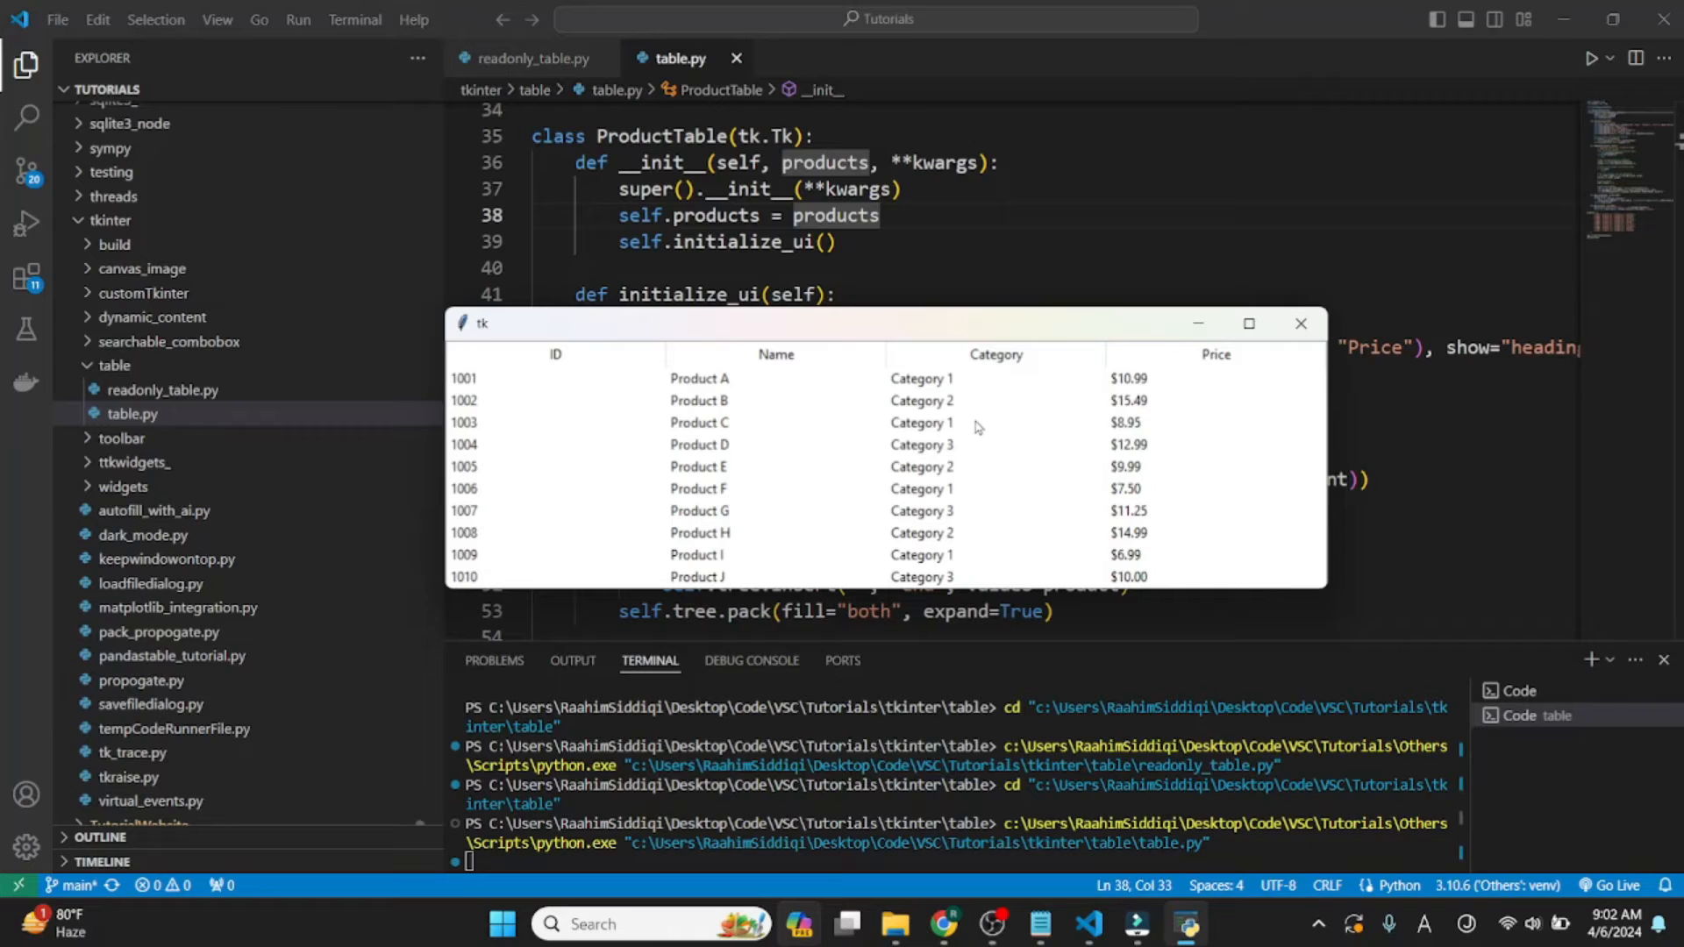
{"action": "mouse_move", "coordinate": [975, 463]}
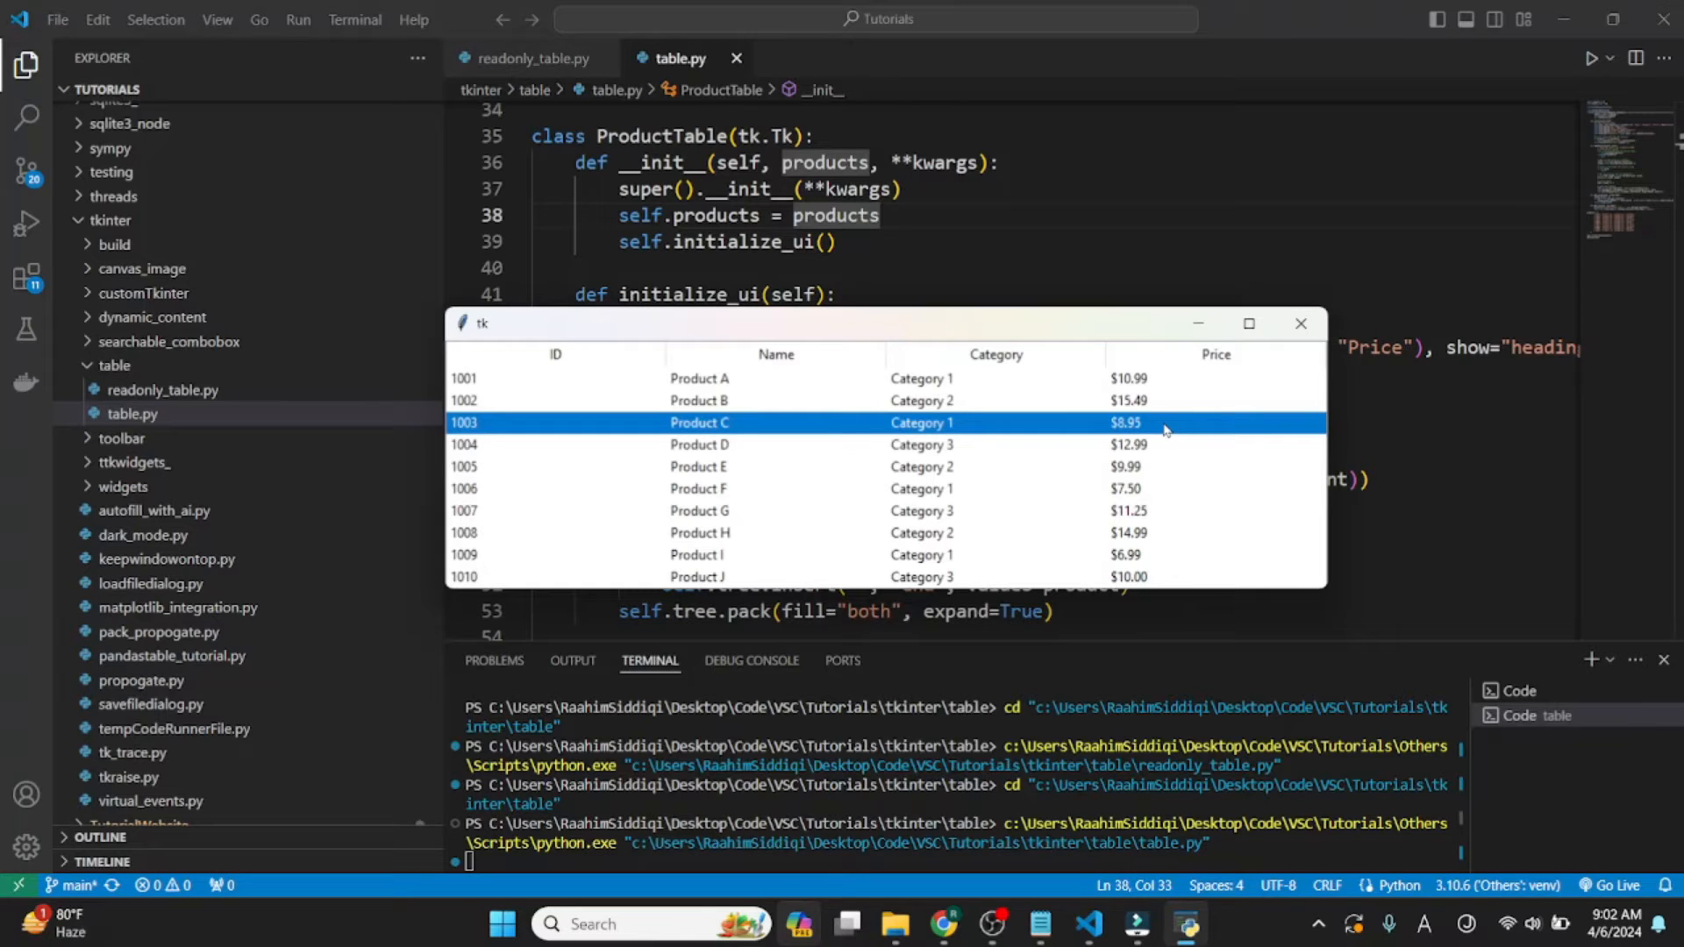
{"action": "mouse_move", "coordinate": [1138, 429]}
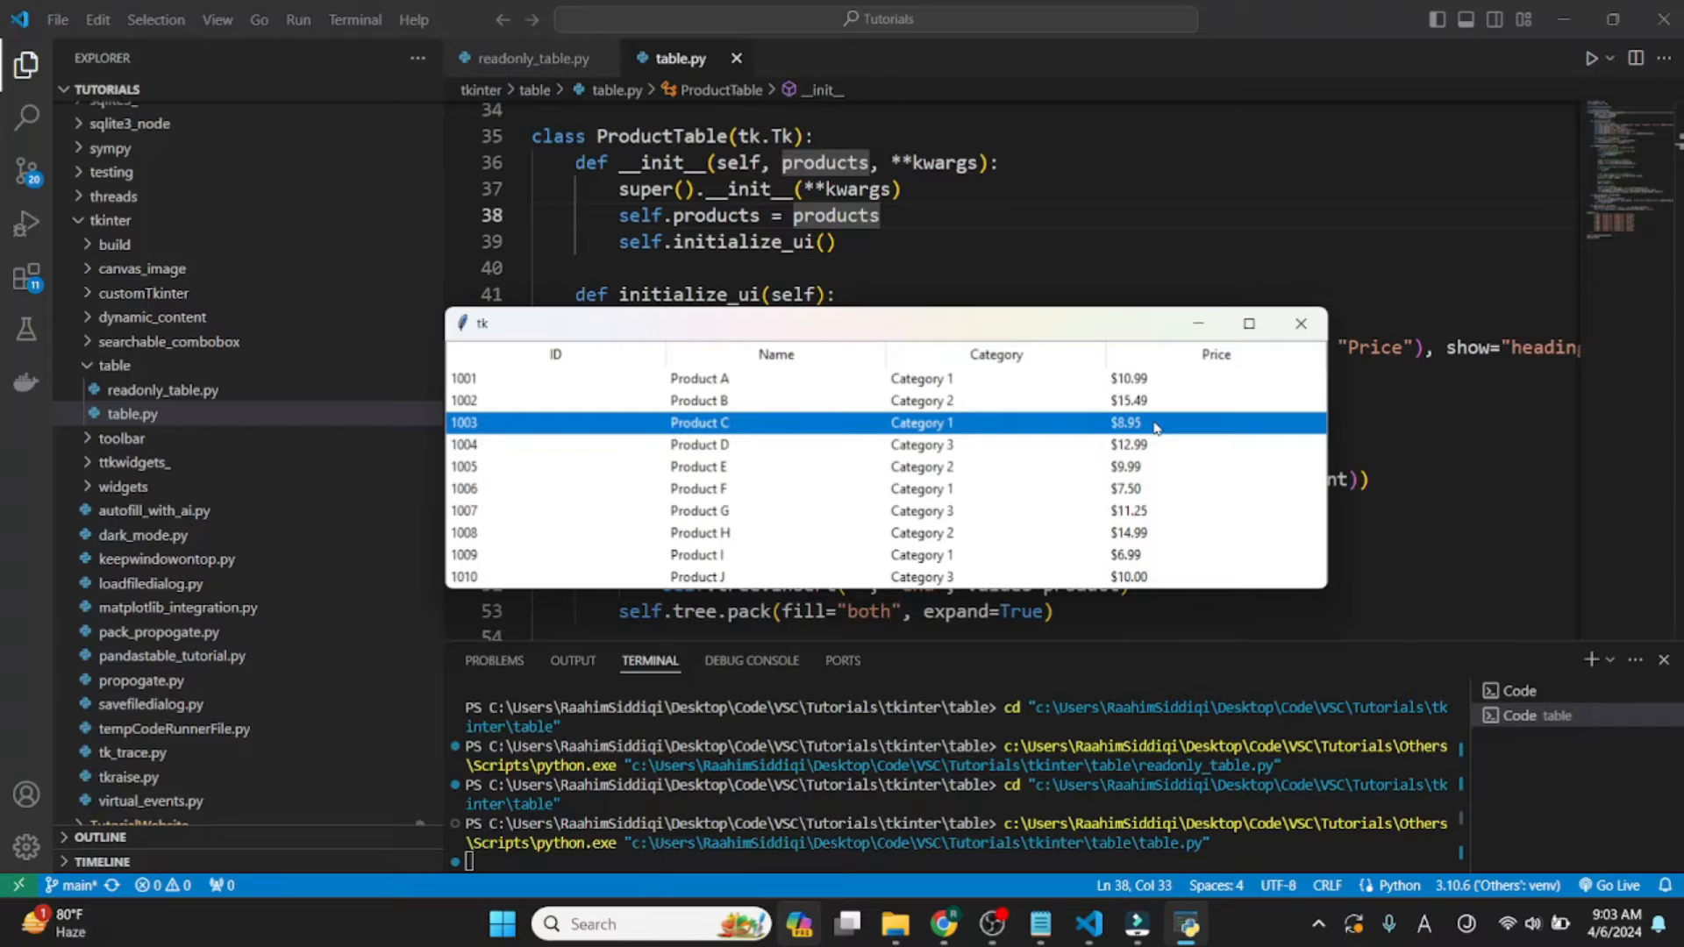
Step: Enter $9.99 in the popup over Product C's Price cell
{"action": "double_click", "coordinate": [1154, 421]}
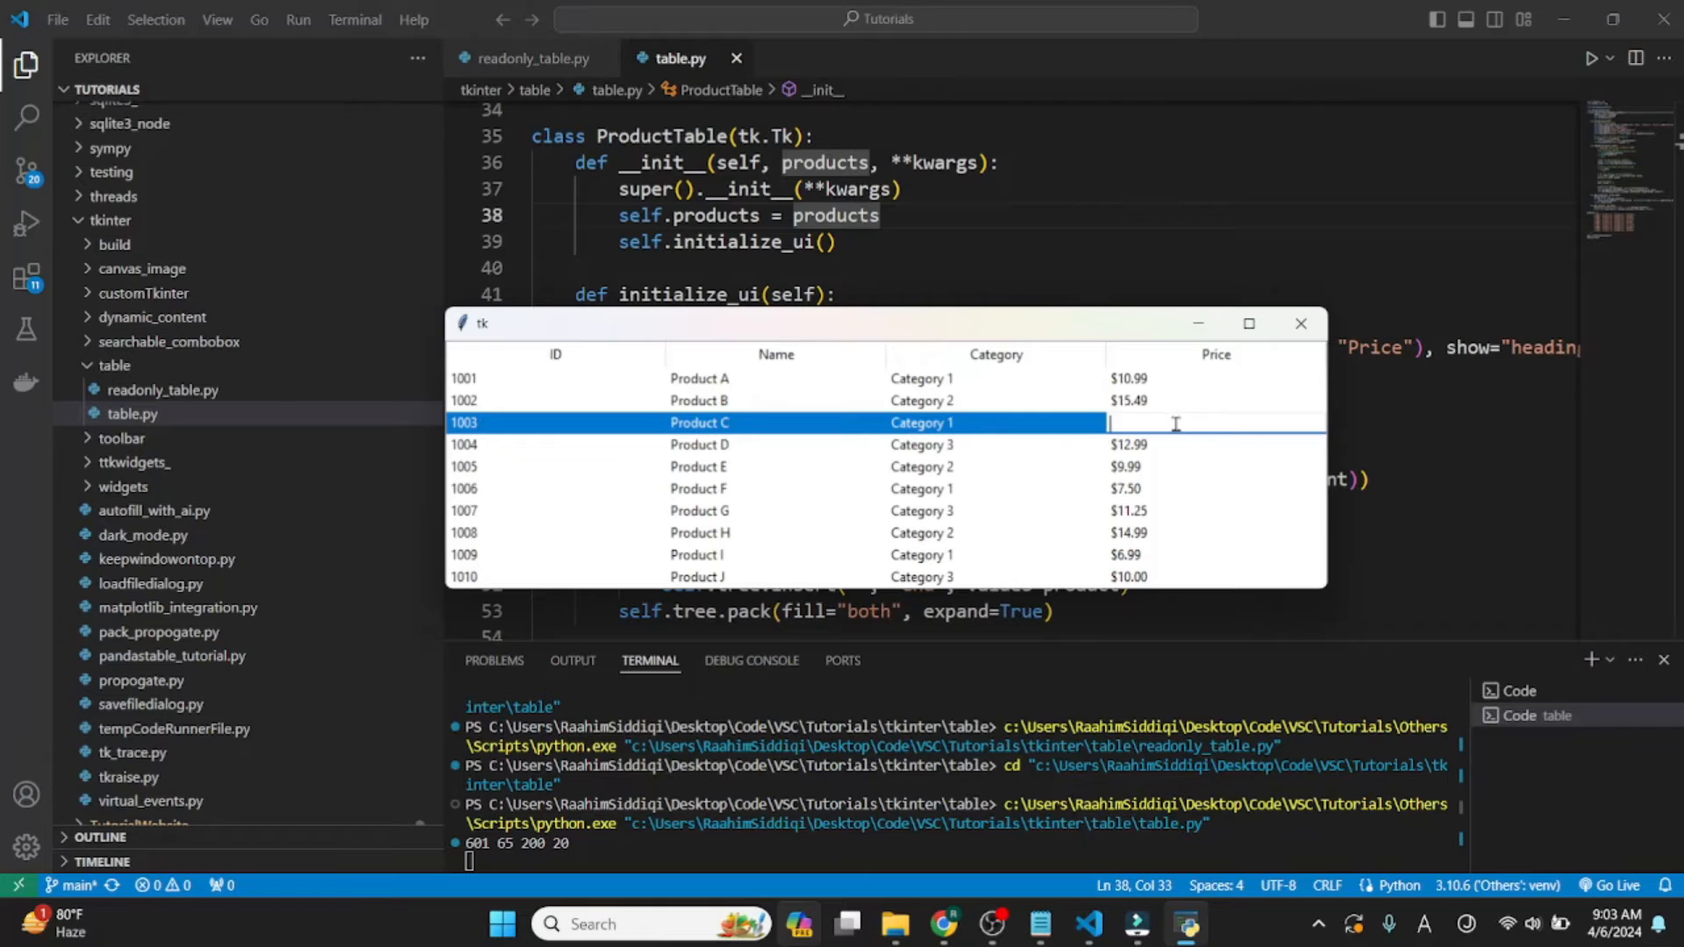
{"action": "type", "text": "$"}
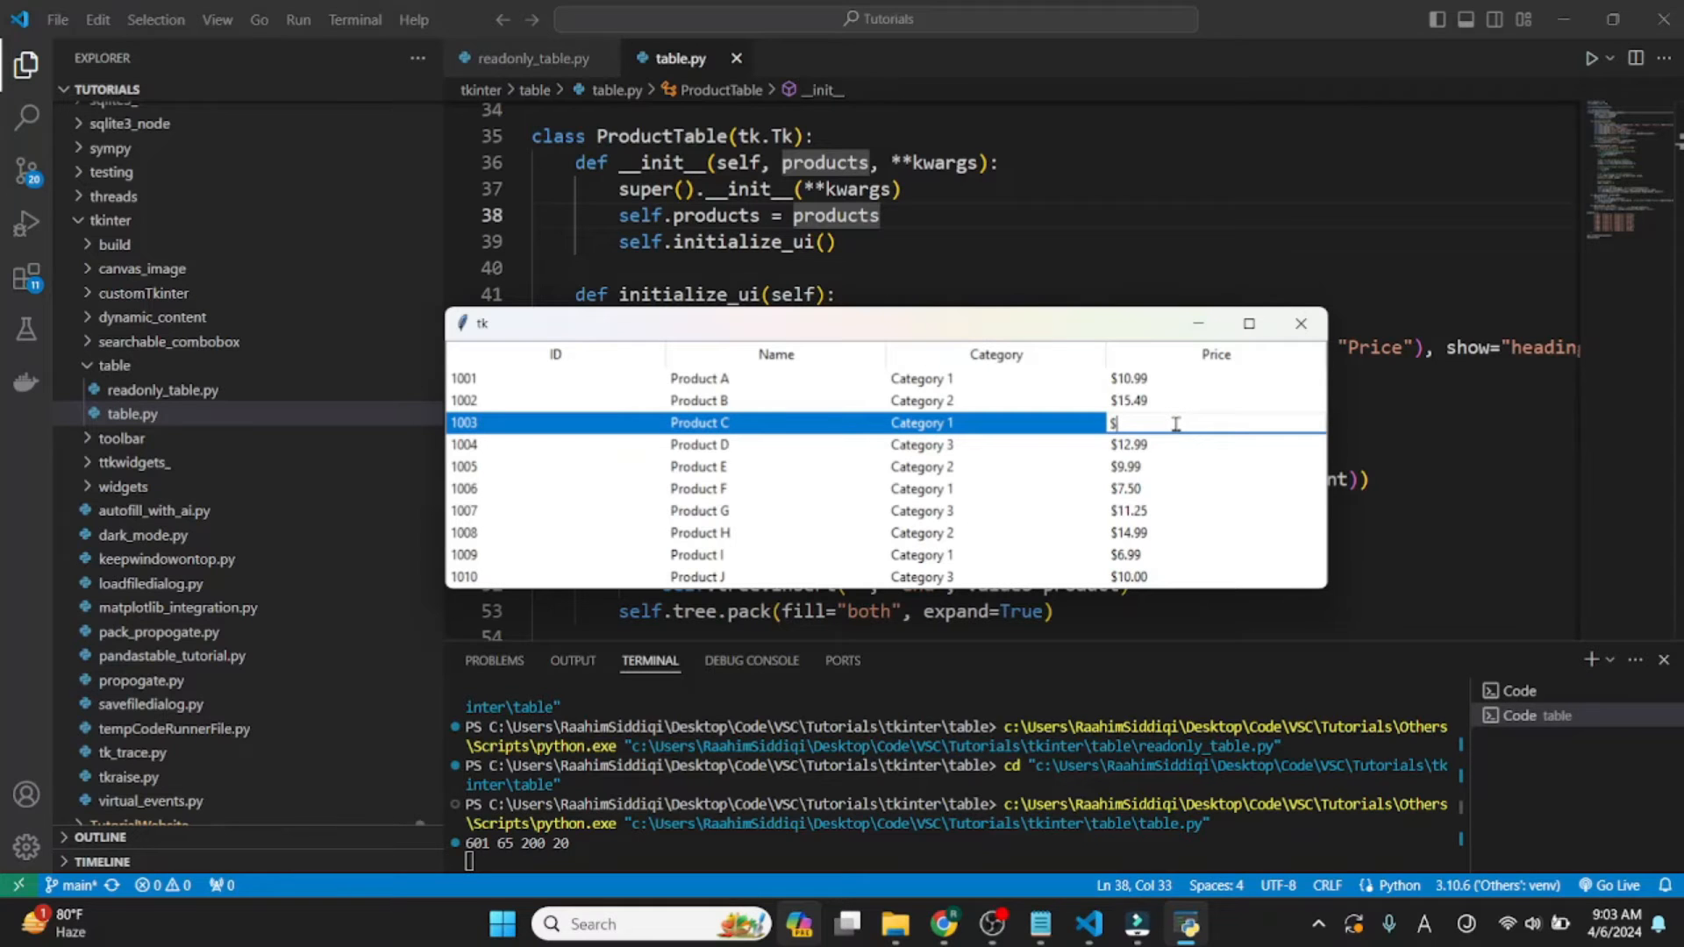
{"action": "type", "text": "9.99"}
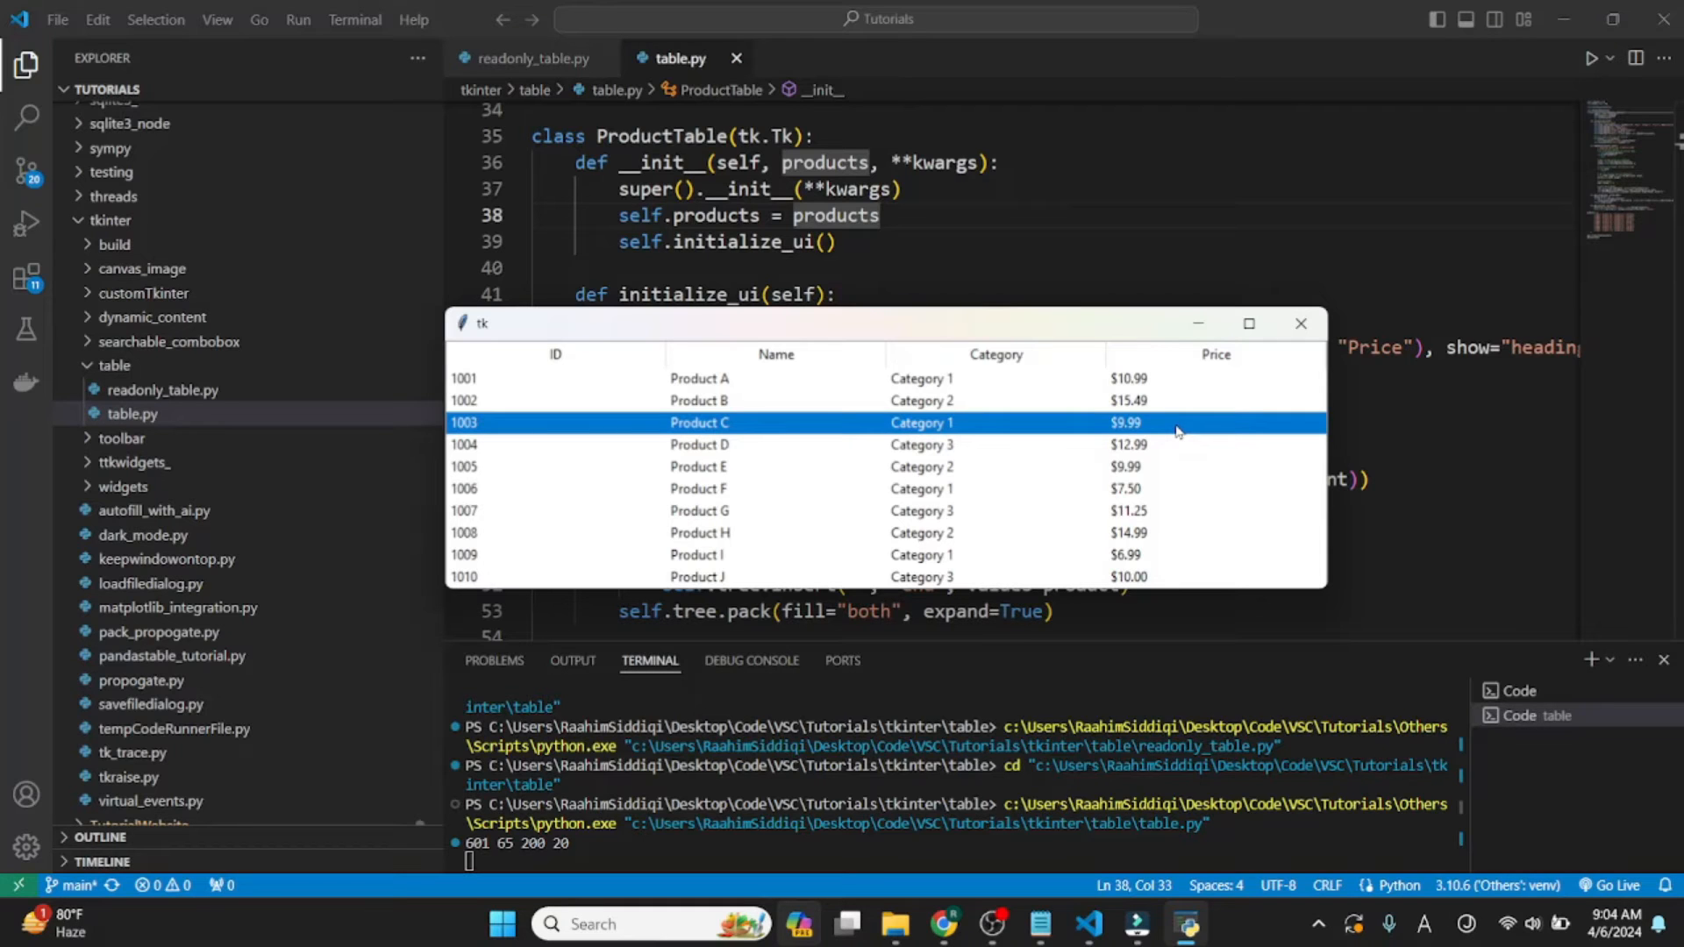
{"action": "left_click", "coordinate": [1300, 324]}
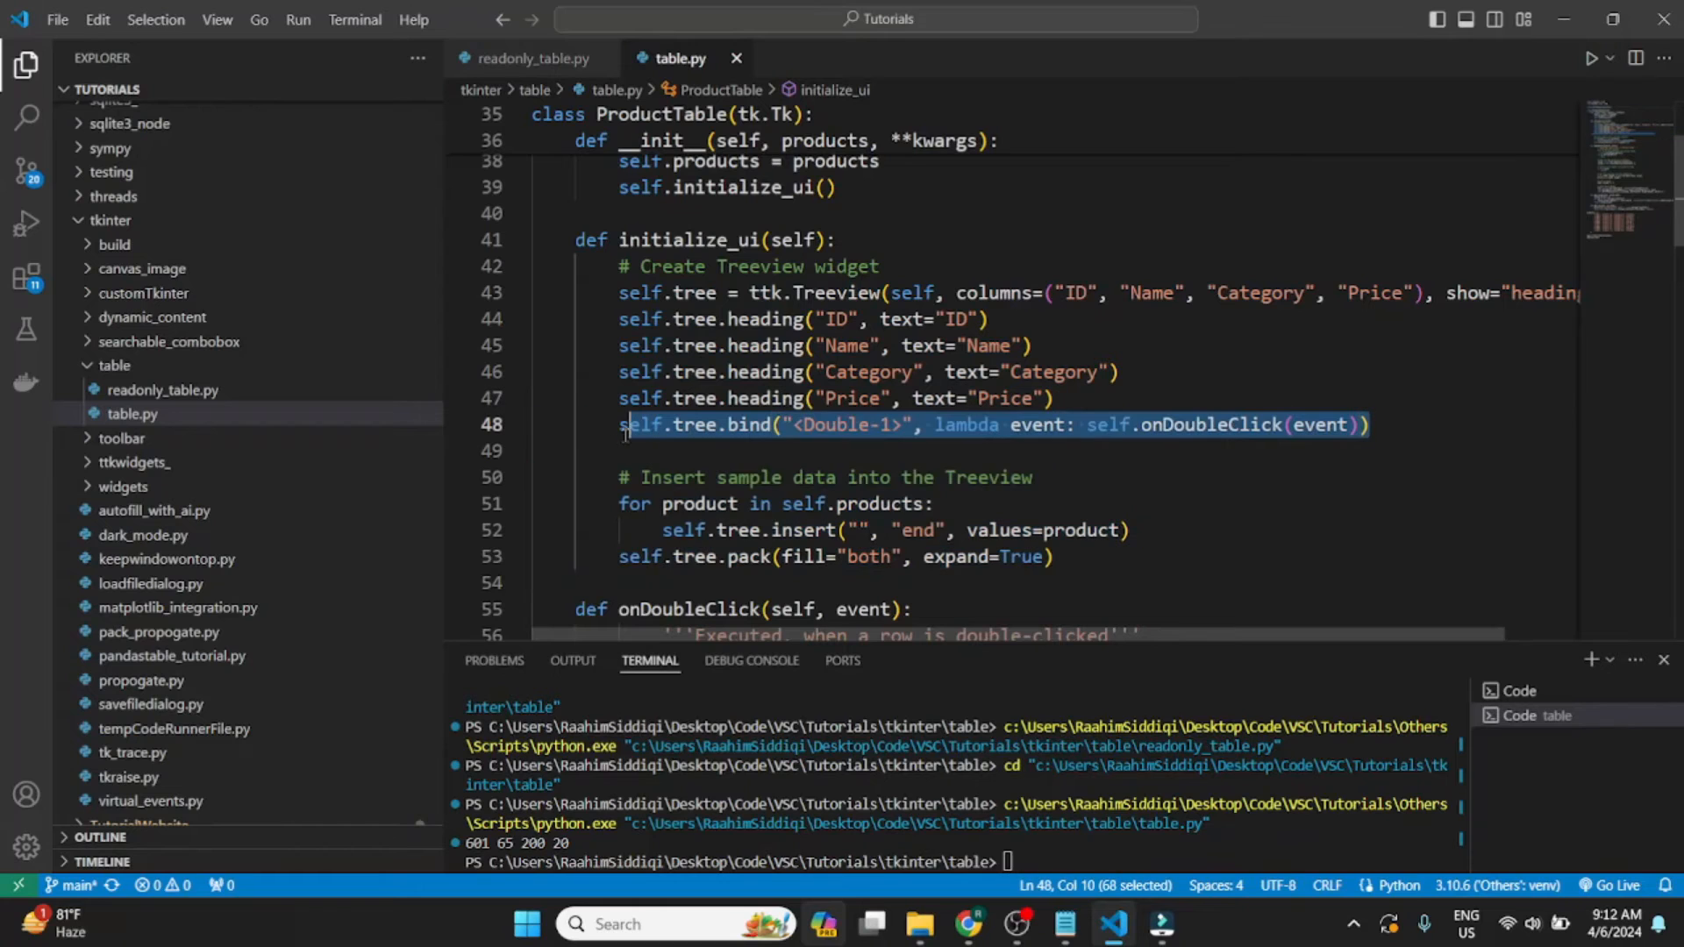
Step: Close the Tk product table window
{"action": "left_click", "coordinate": [1211, 436]}
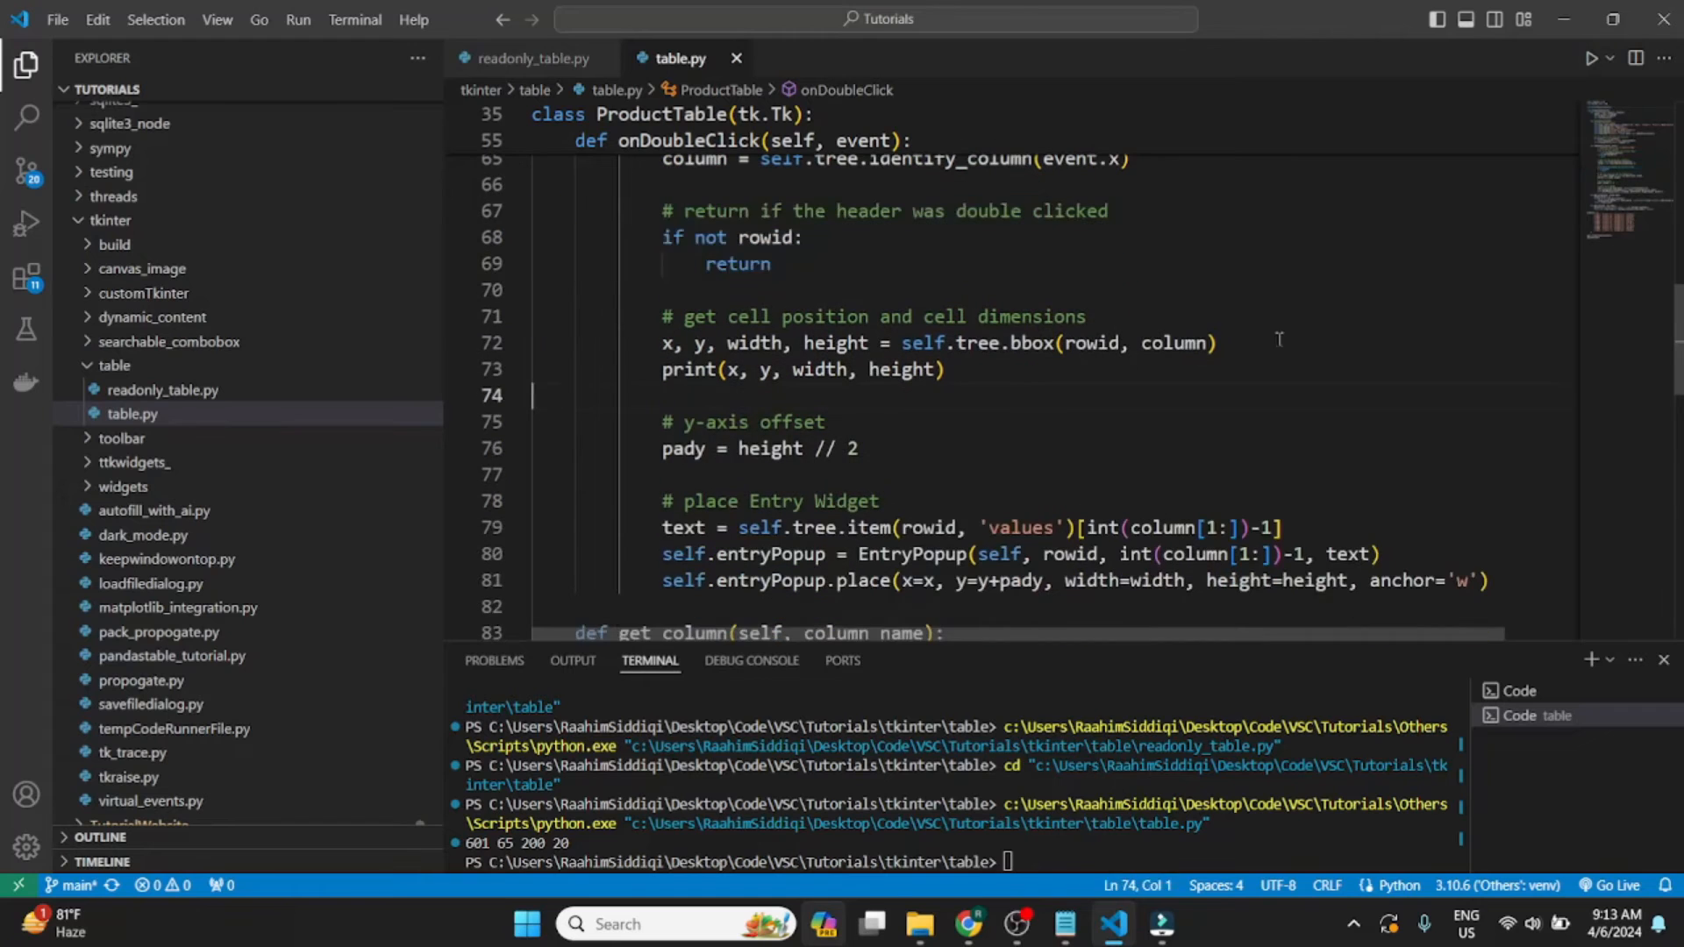
{"action": "left_click_drag", "start_coordinate": [1062, 343], "coordinate": [1218, 343]}
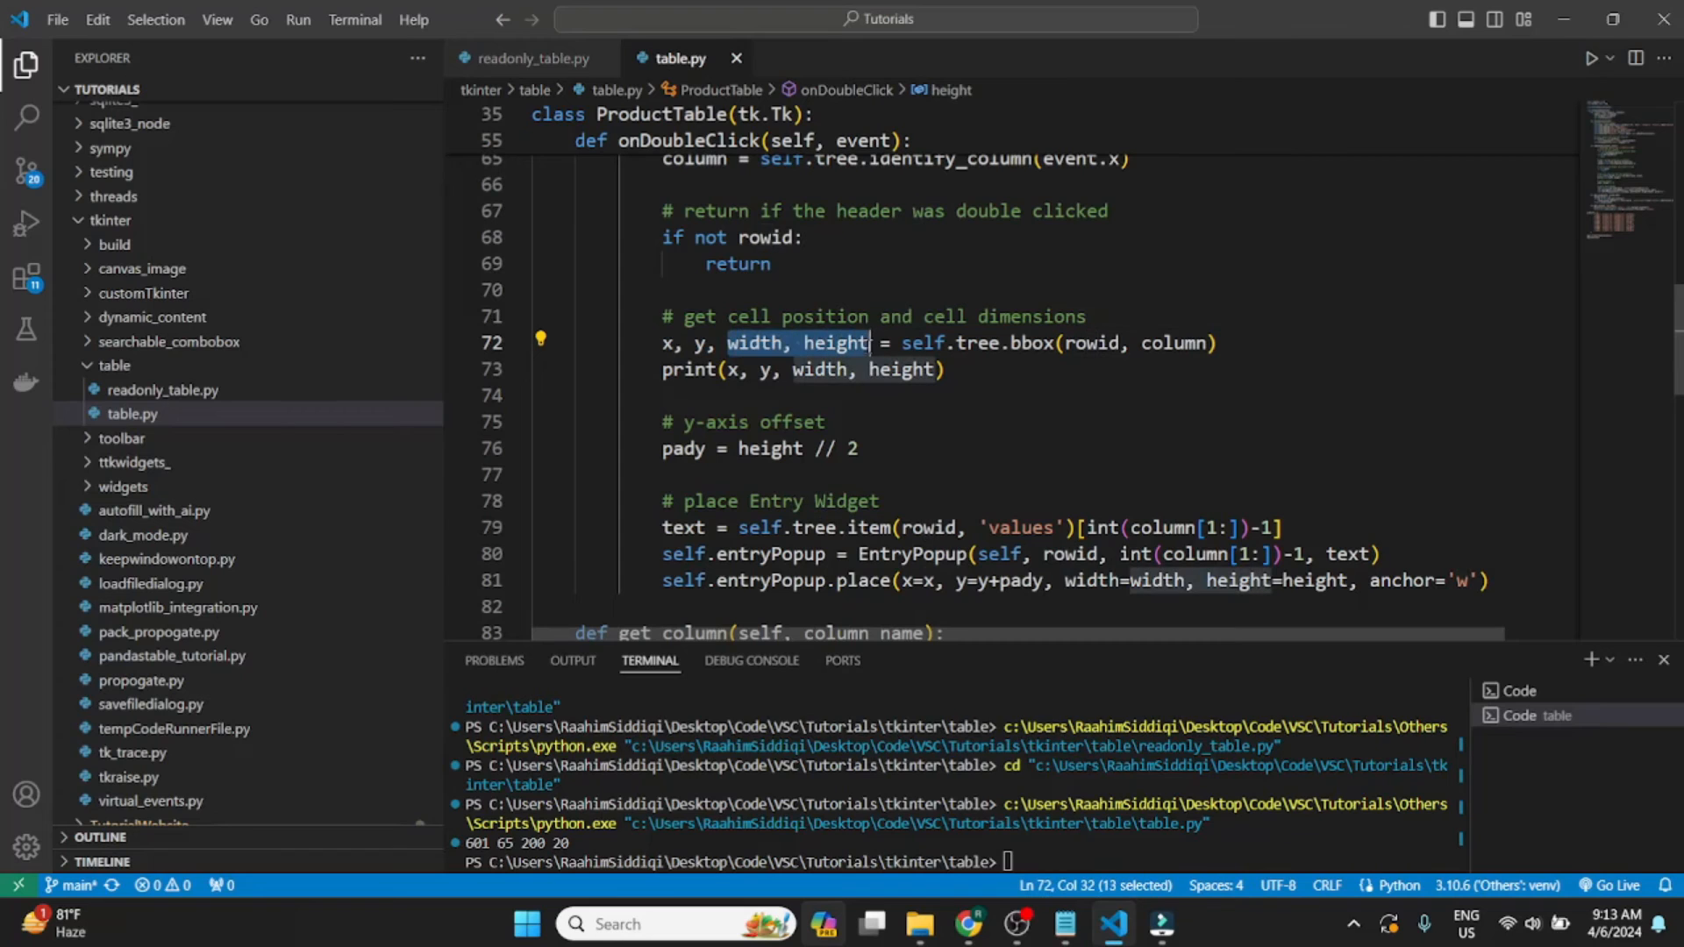
{"action": "mouse_move", "coordinate": [879, 406]}
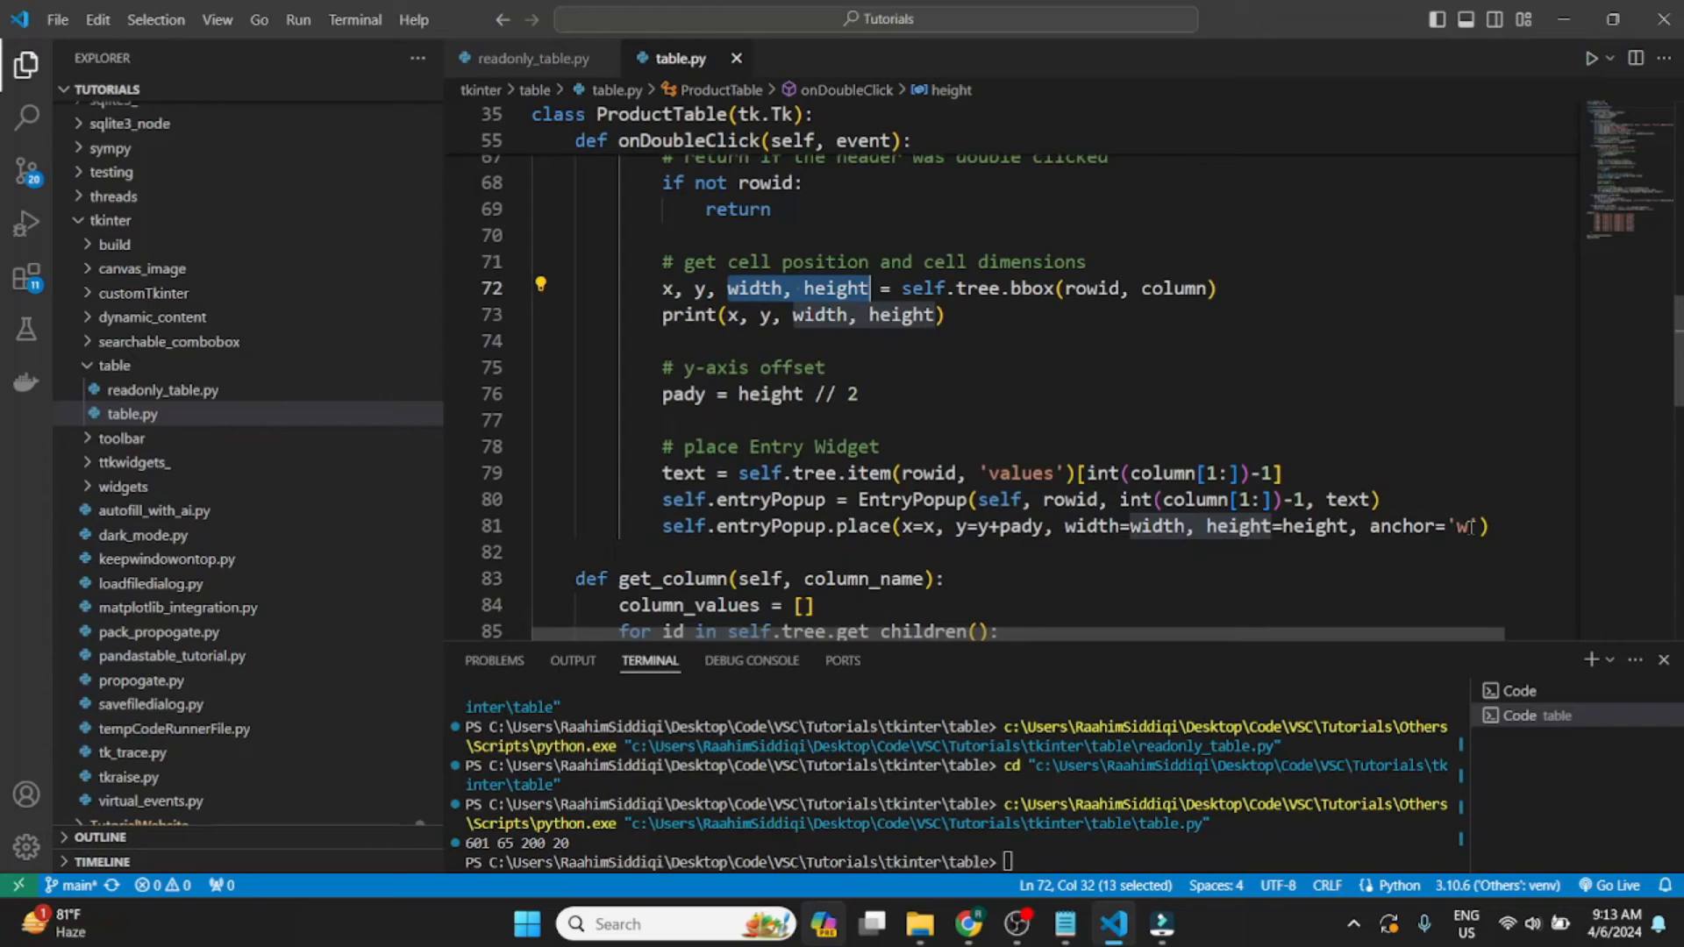
{"action": "left_click", "coordinate": [663, 472]}
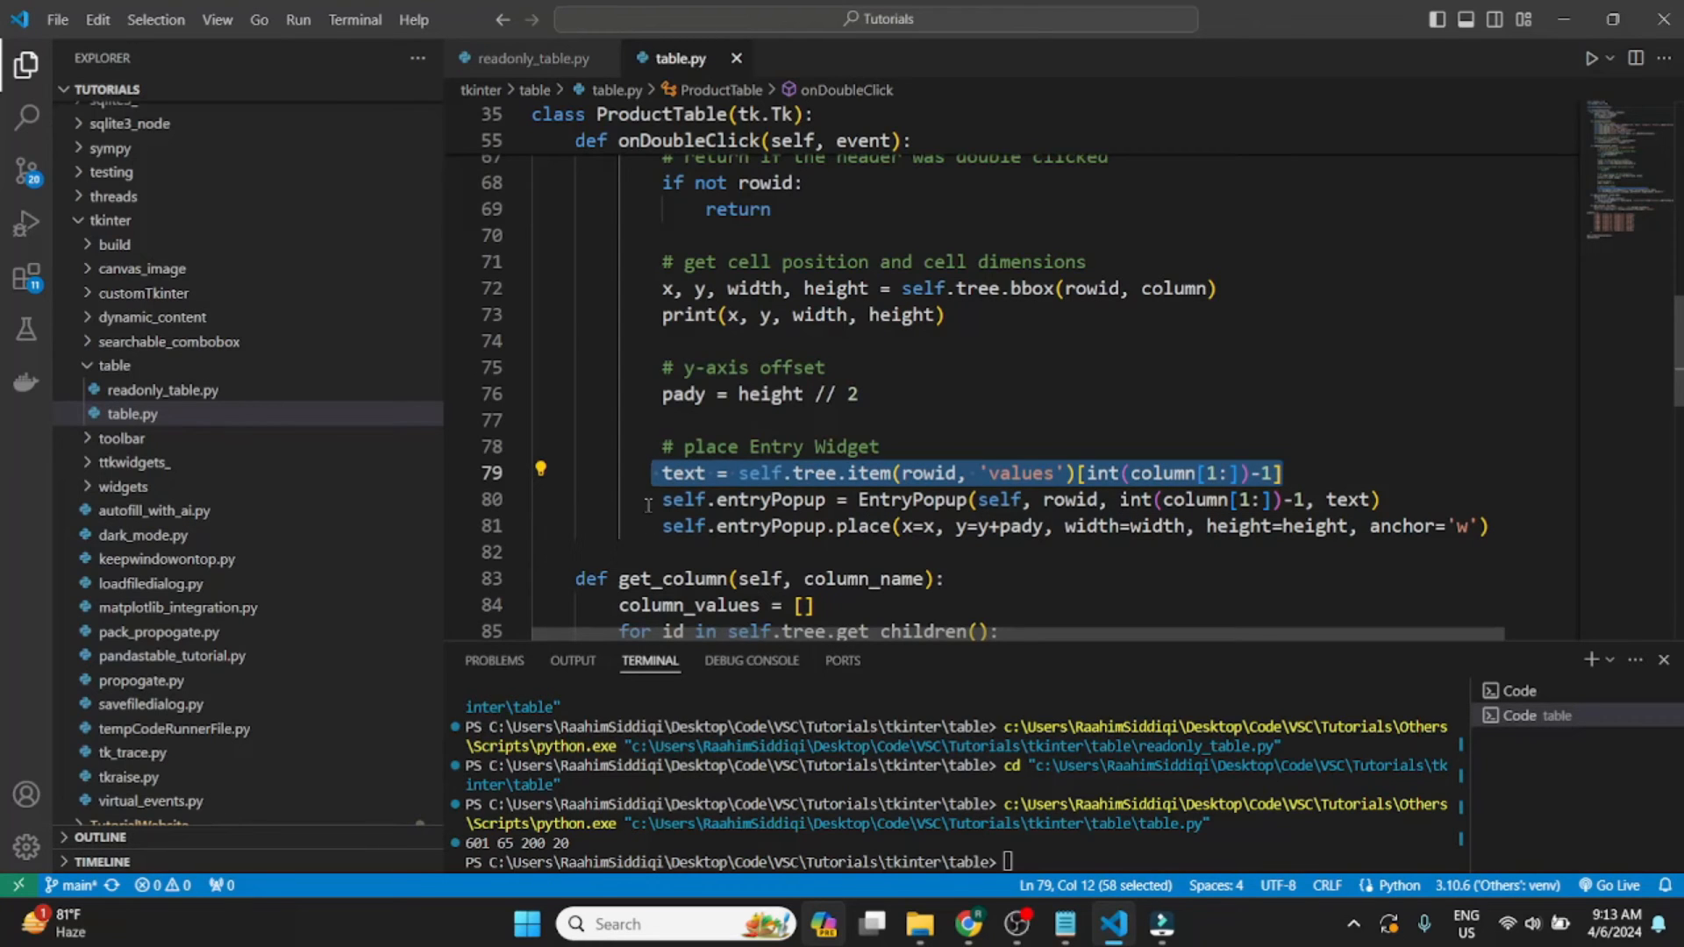
{"action": "left_click", "coordinate": [1382, 499]}
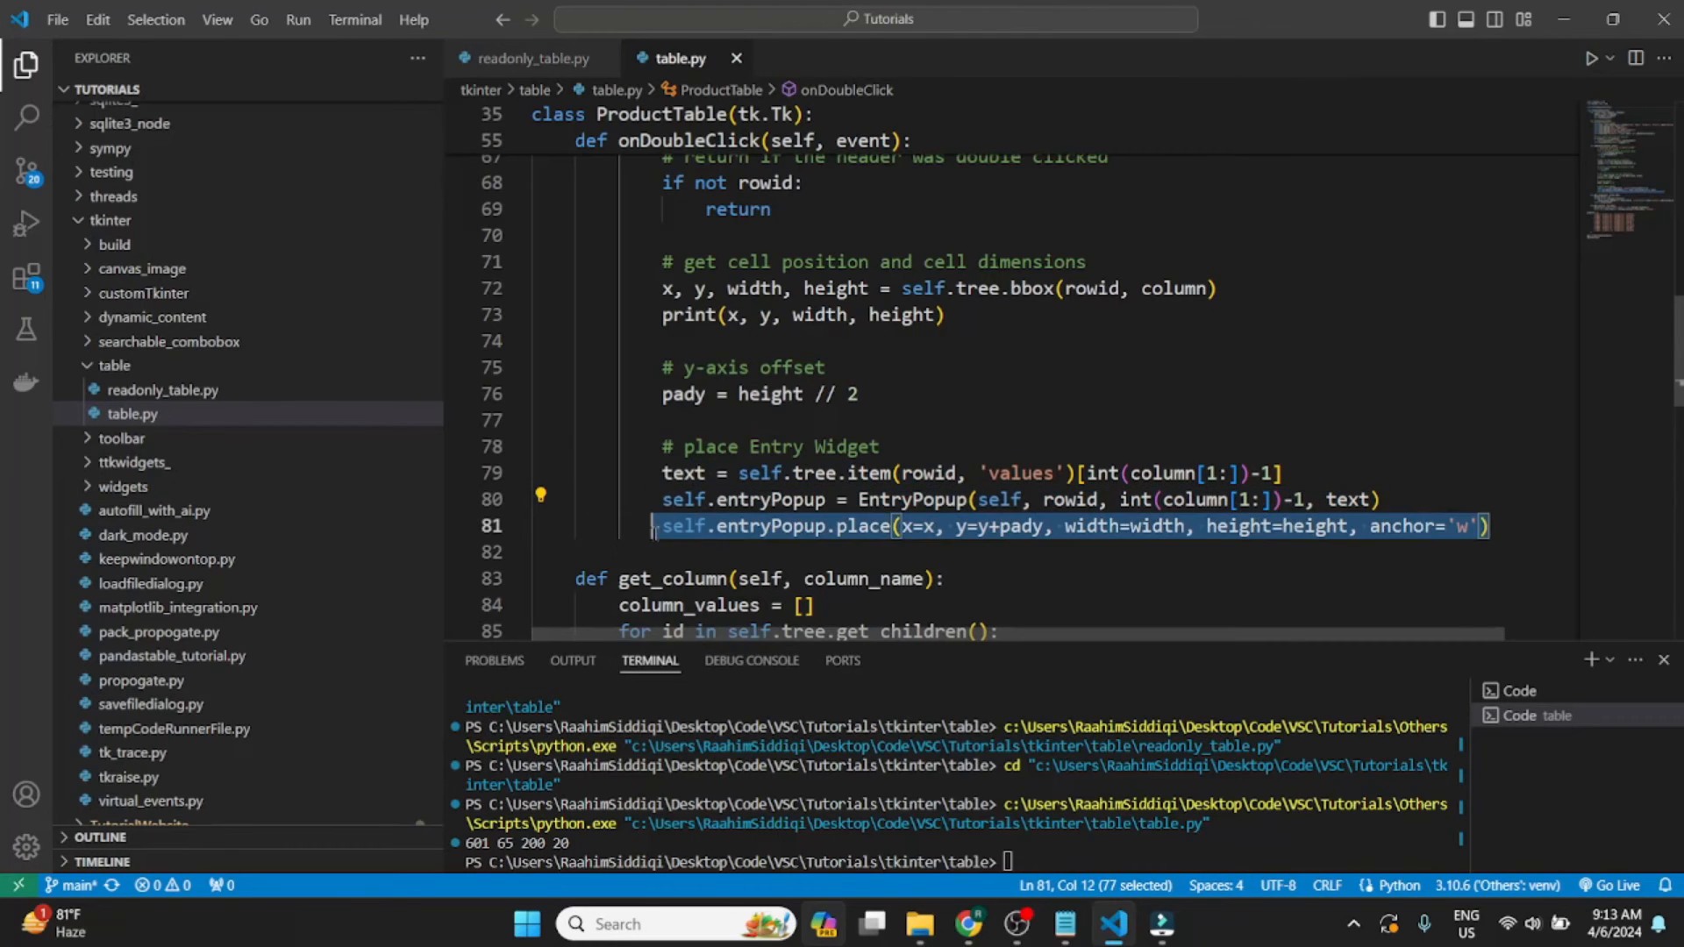
{"action": "double_click", "coordinate": [917, 526]}
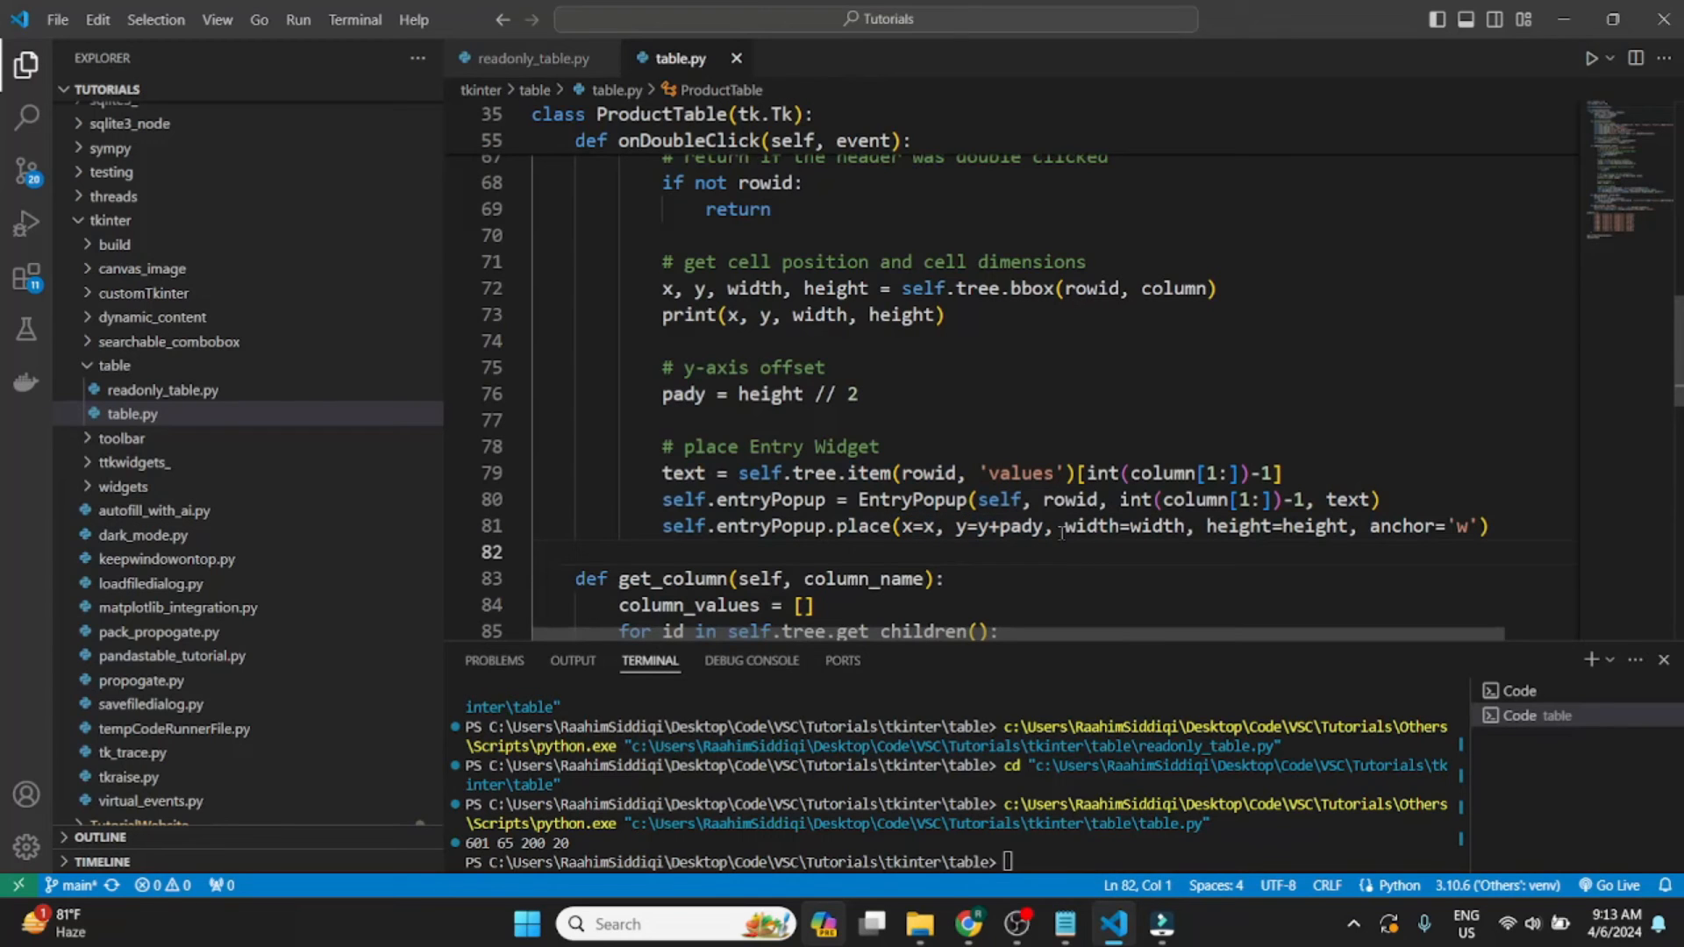
{"action": "left_click_drag", "start_coordinate": [1063, 526], "coordinate": [1343, 526]}
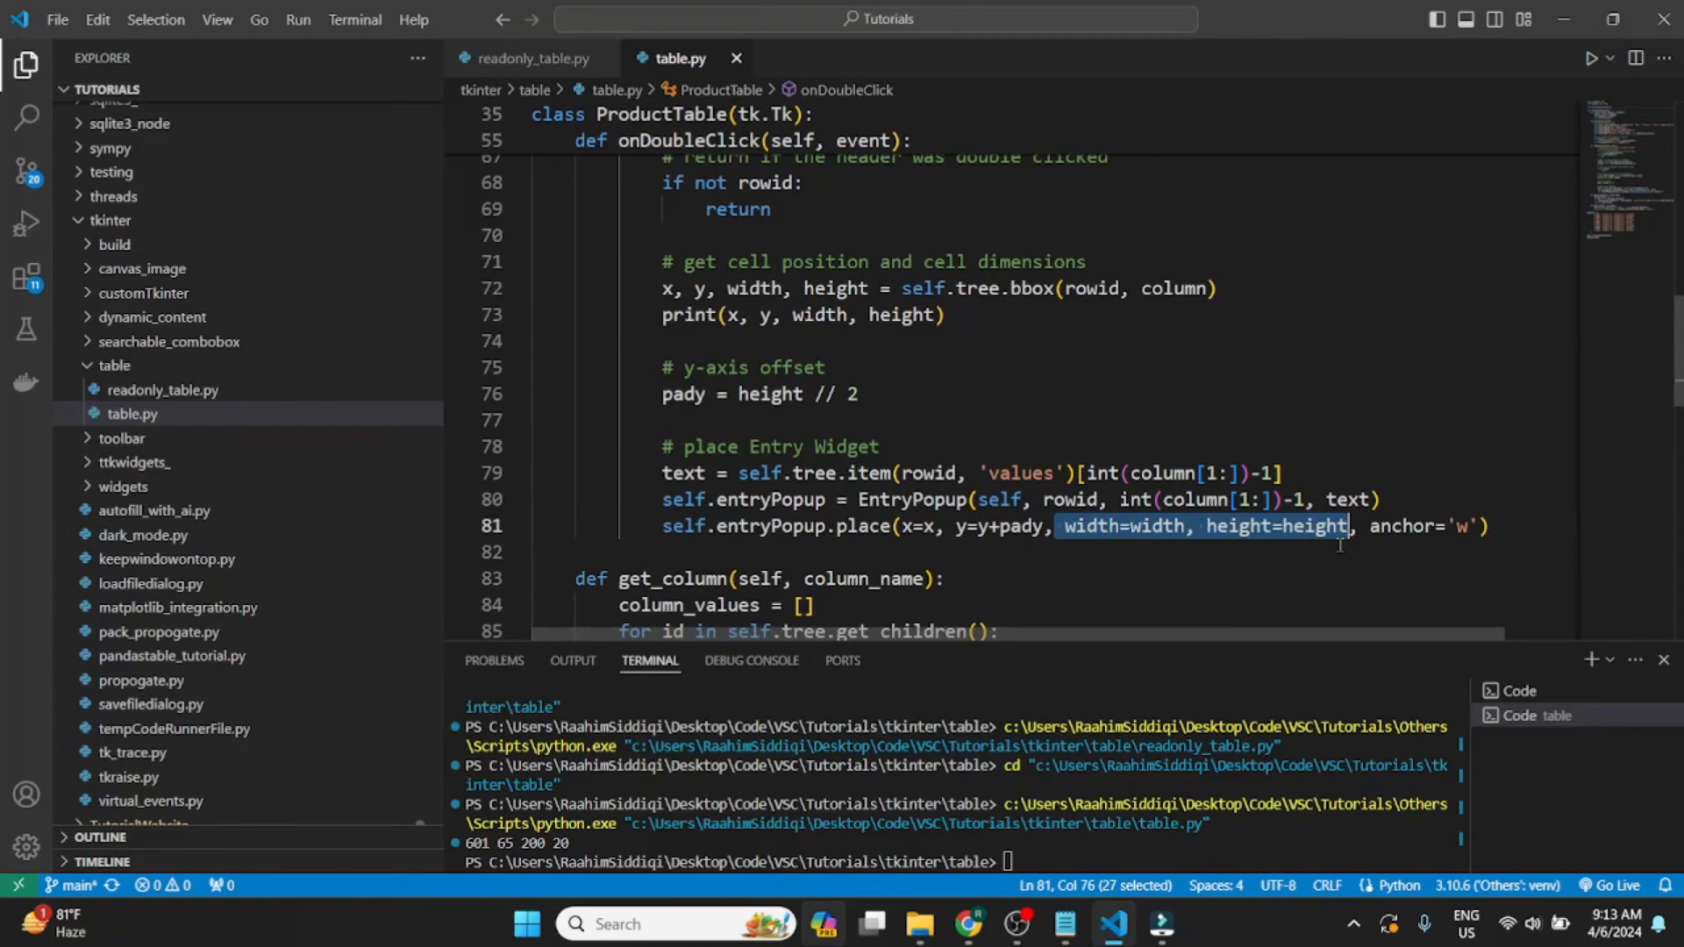
{"action": "mouse_move", "coordinate": [1302, 525]}
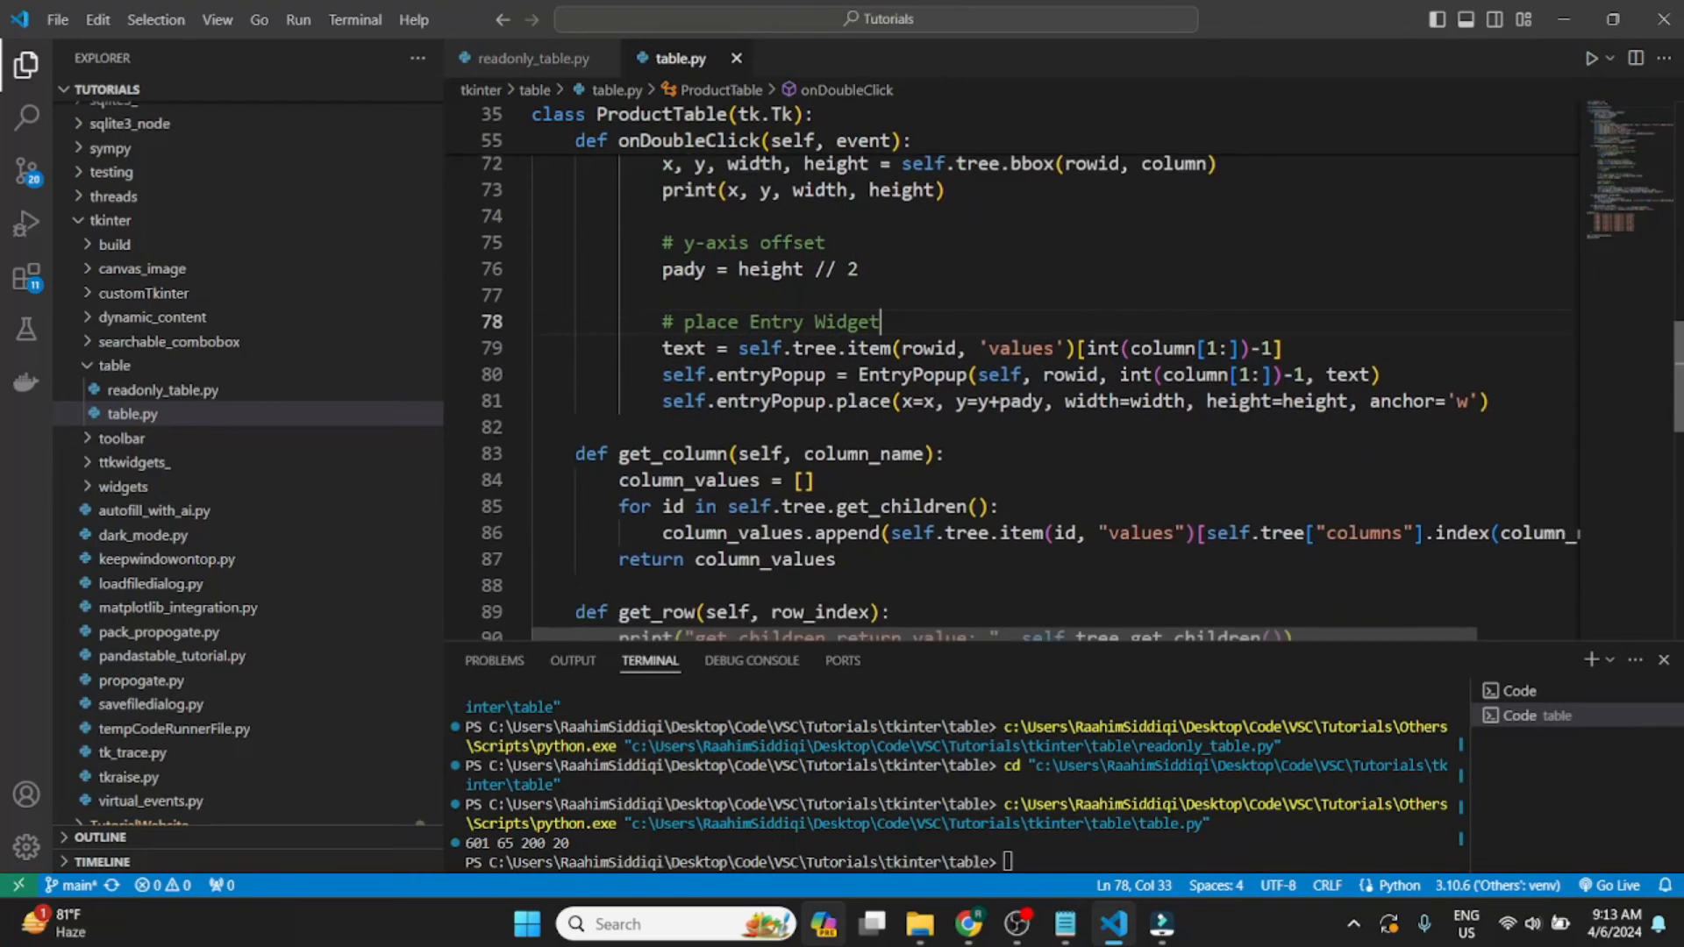
Step: Run table.py again, double-click Product D's Price cell, then close the window
{"action": "double_click", "coordinate": [776, 374]}
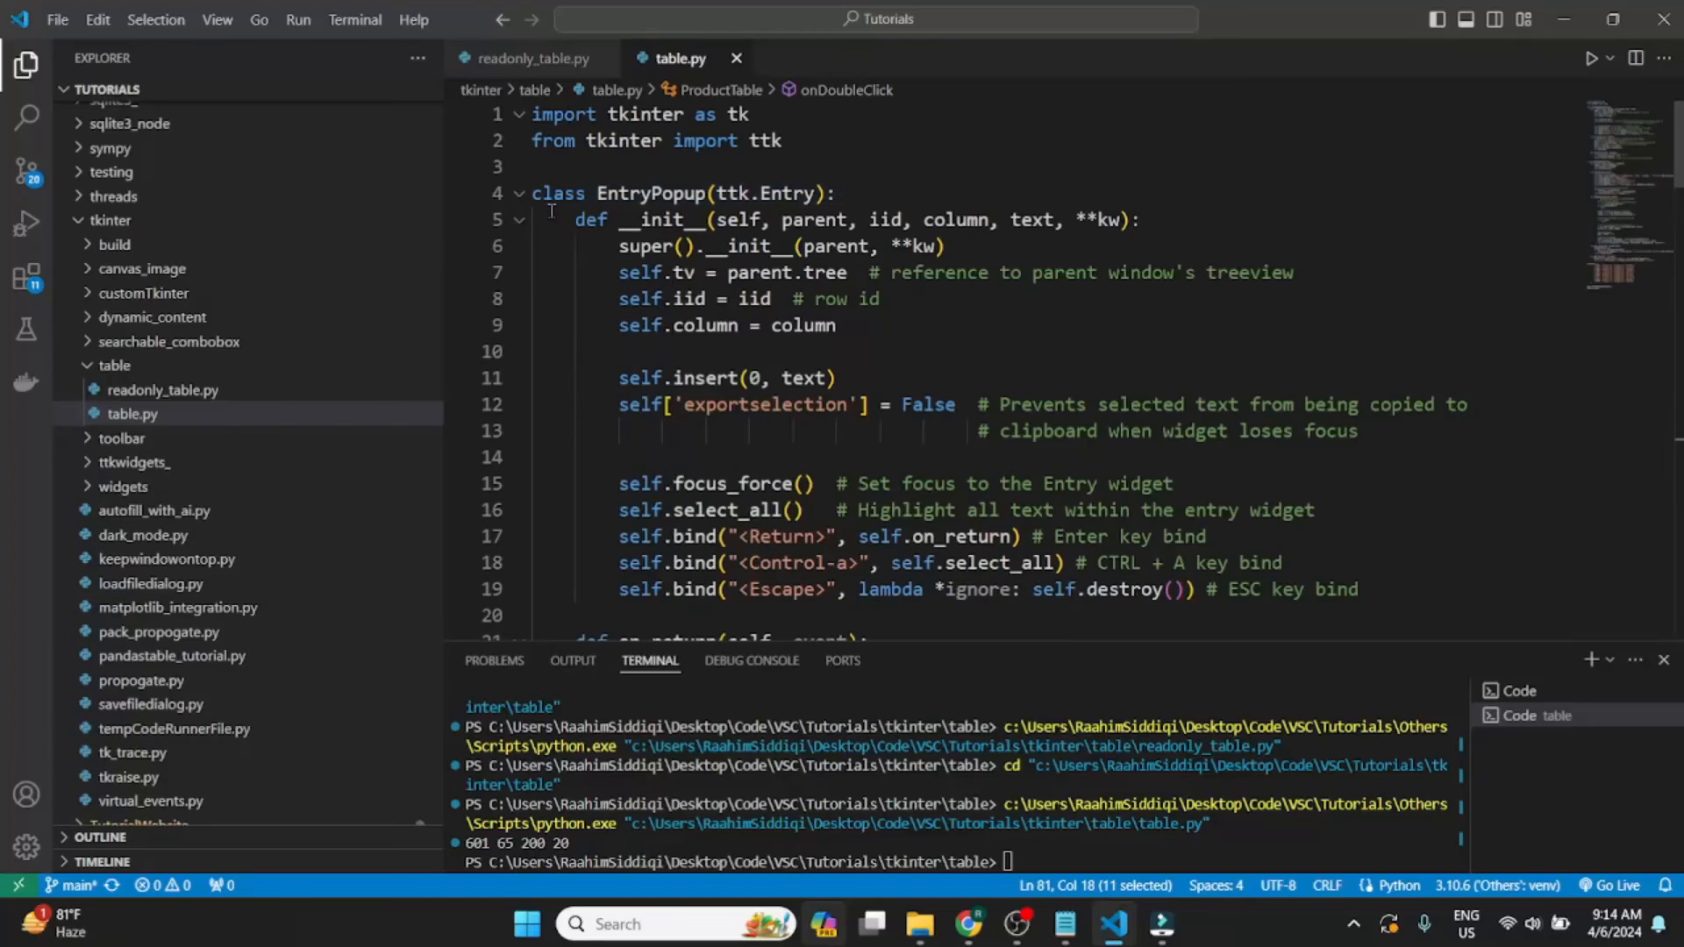
{"action": "double_click", "coordinate": [789, 193]}
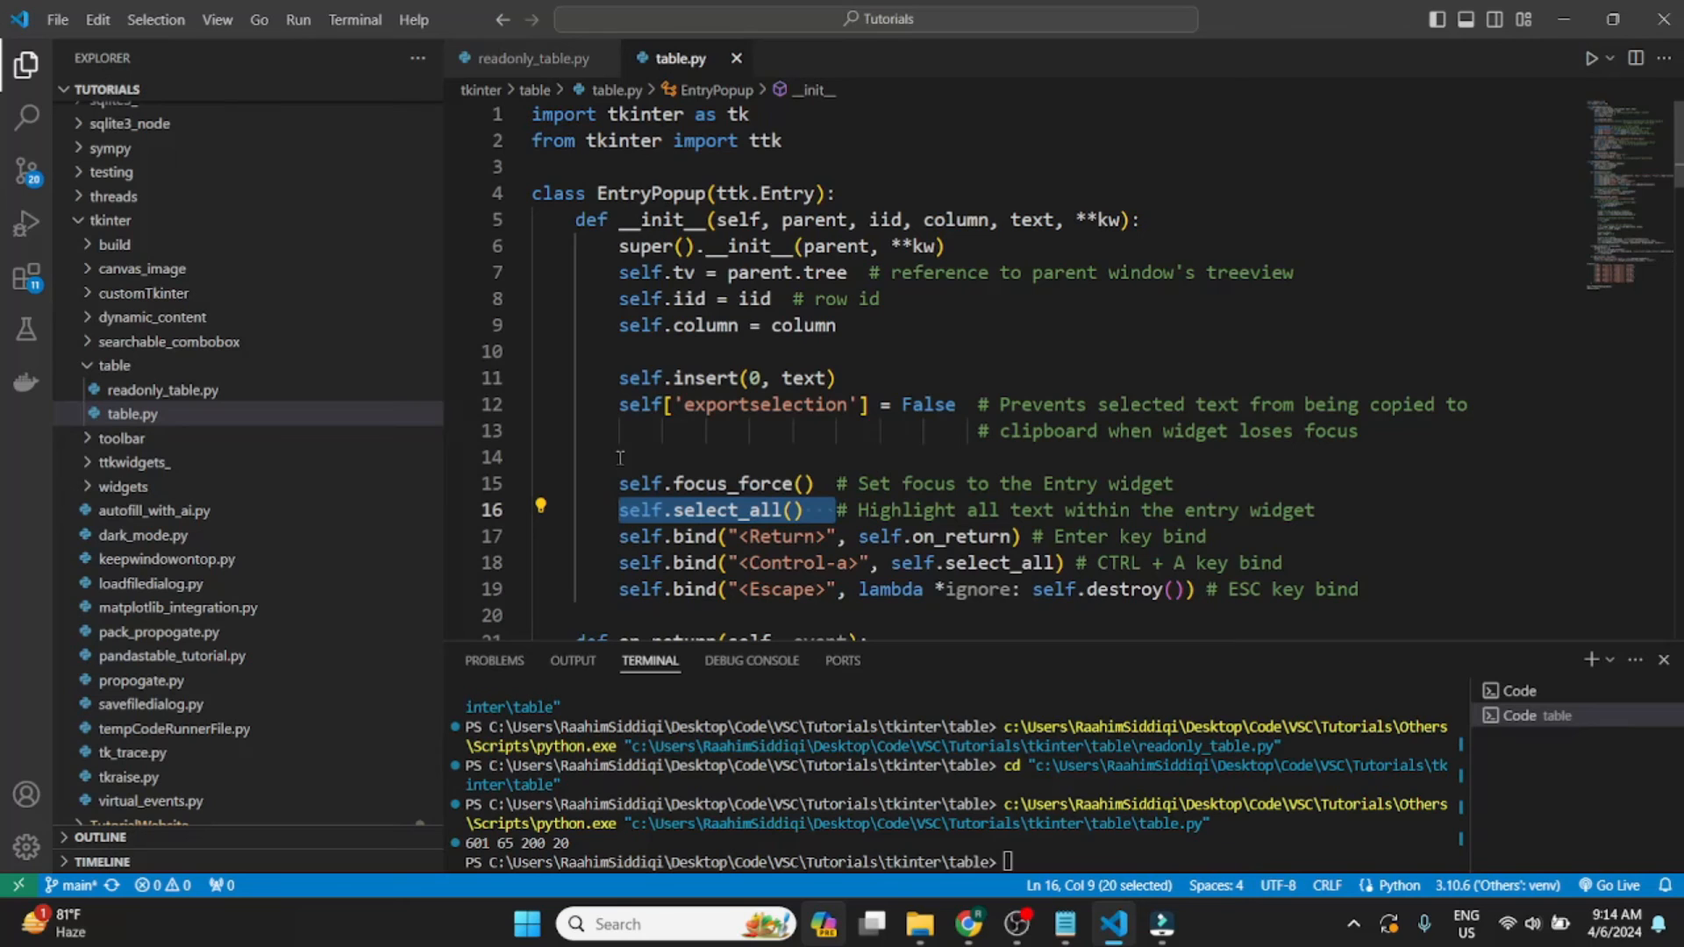
{"action": "left_click", "coordinate": [618, 456]}
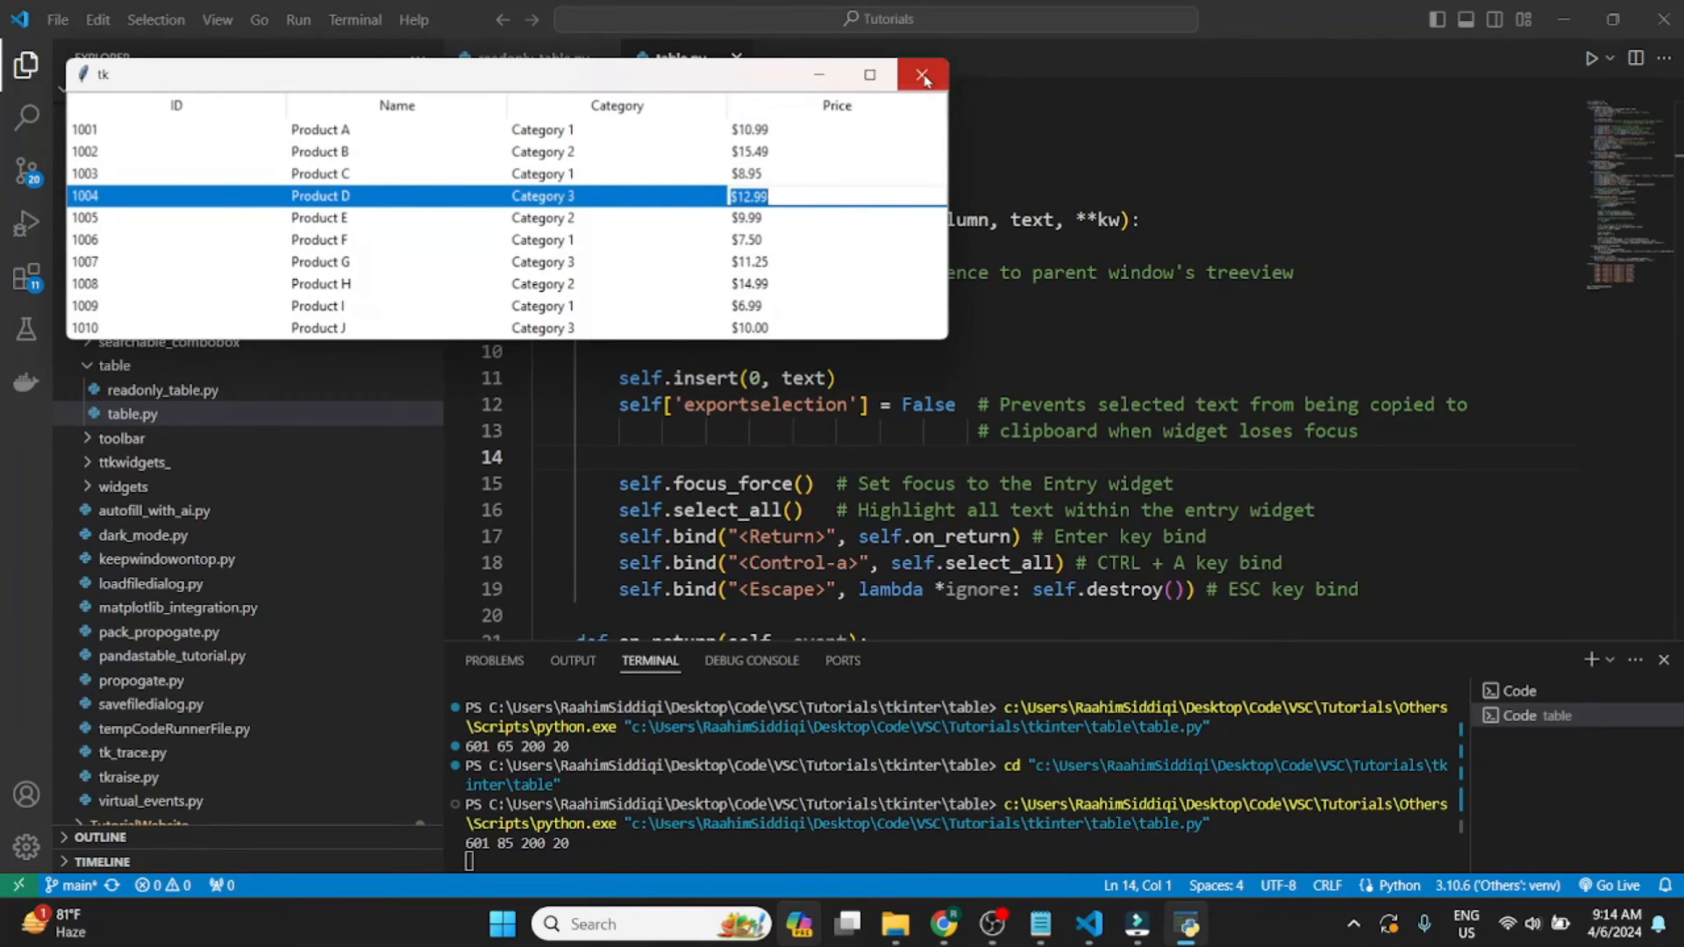
{"action": "left_click", "coordinate": [921, 76]}
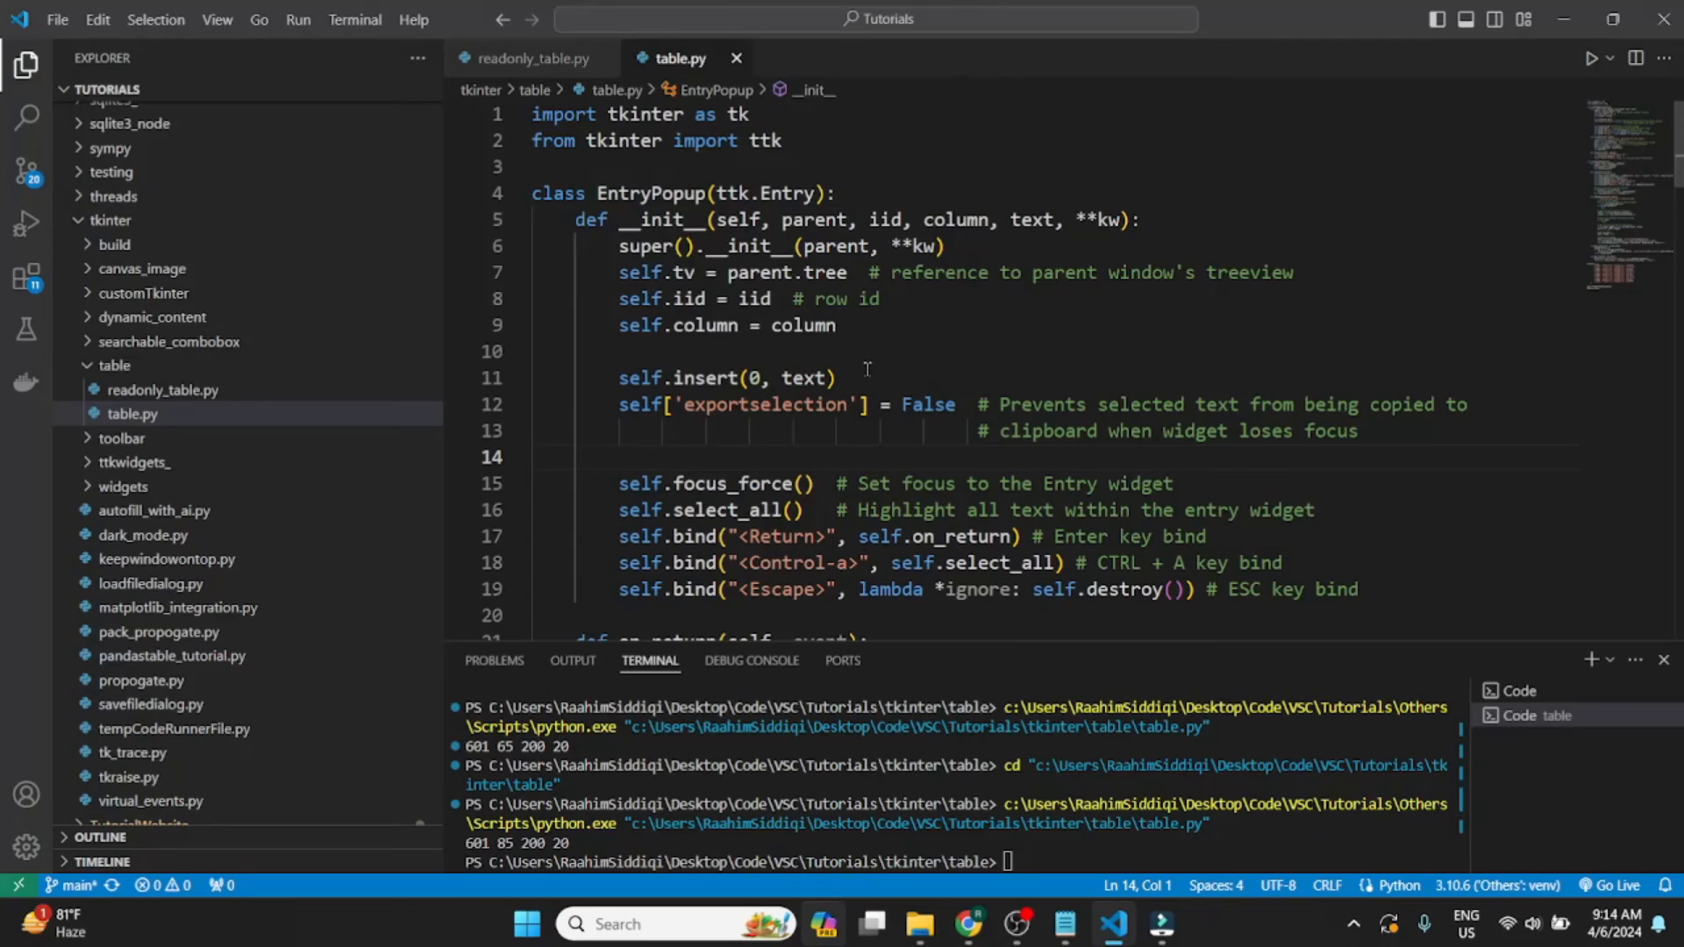
{"action": "left_click_drag", "start_coordinate": [669, 378], "coordinate": [836, 378]}
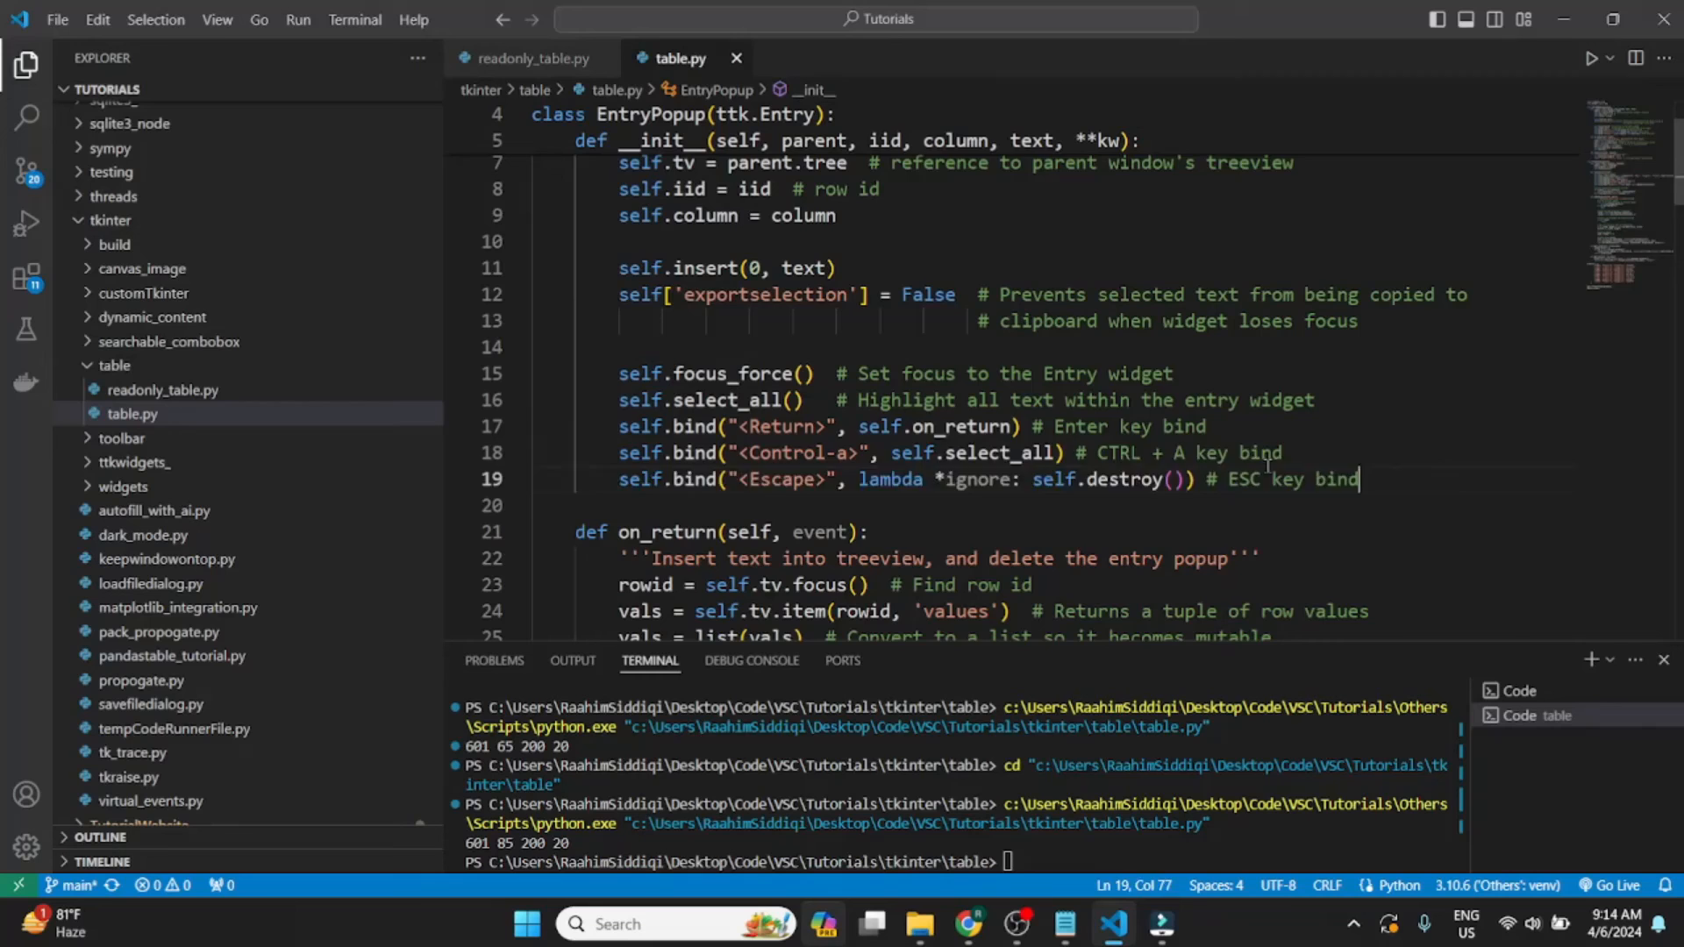
{"action": "key", "text": "Return"}
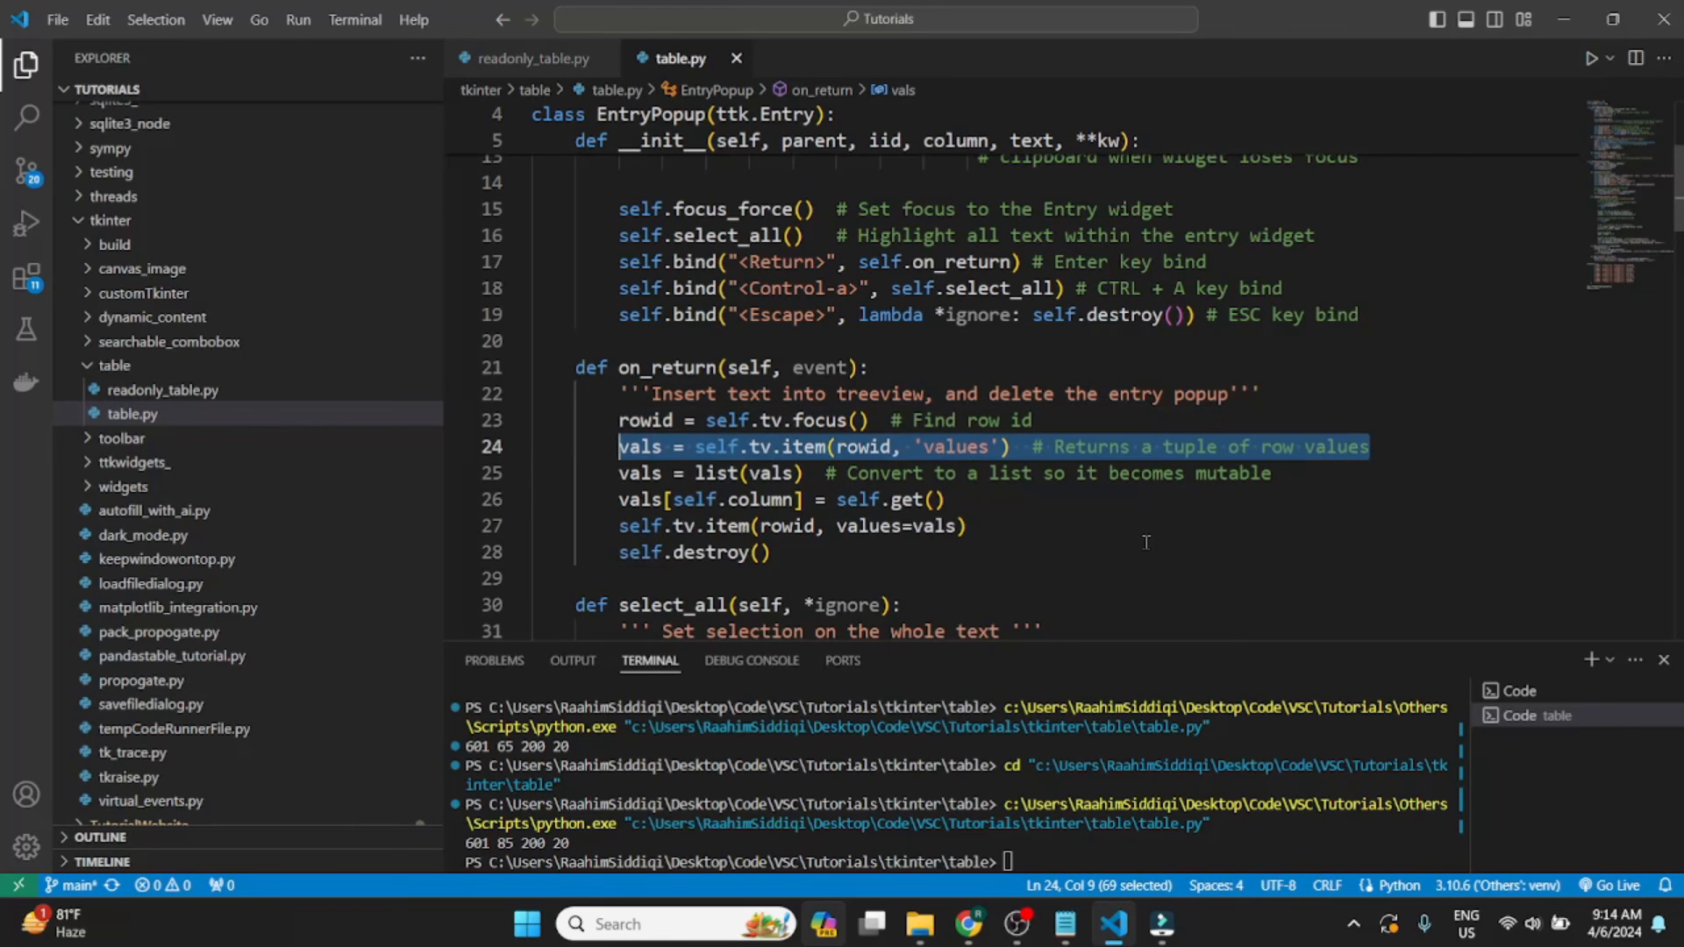
{"action": "left_click", "coordinate": [617, 446]}
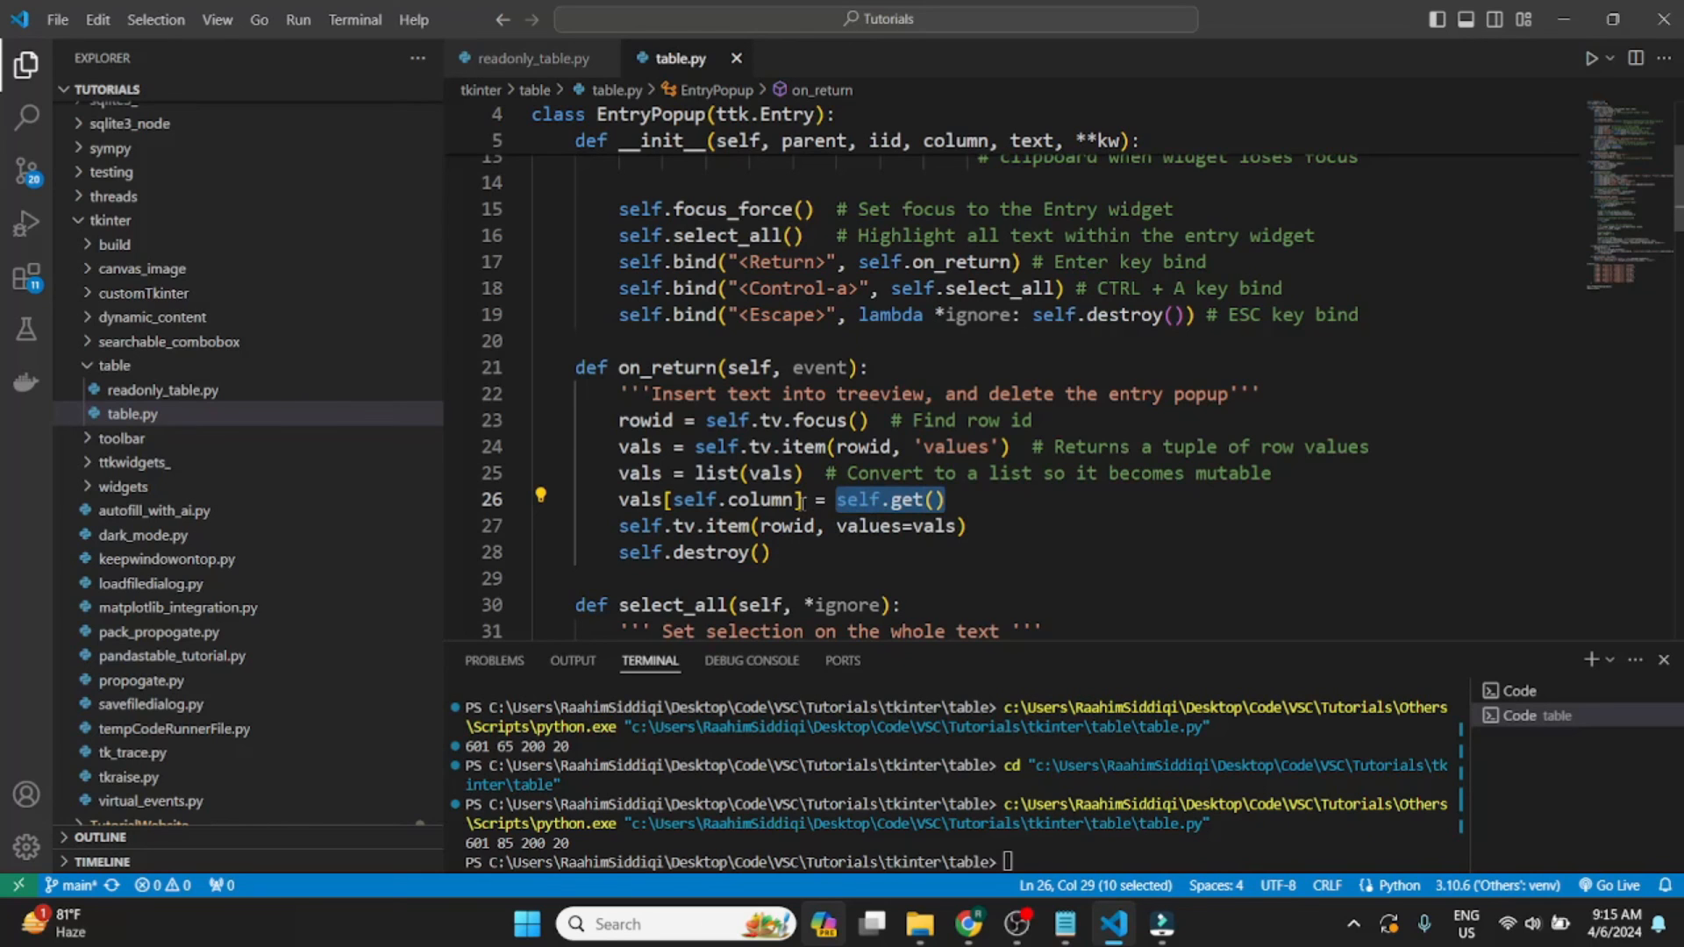
{"action": "double_click", "coordinate": [914, 499]}
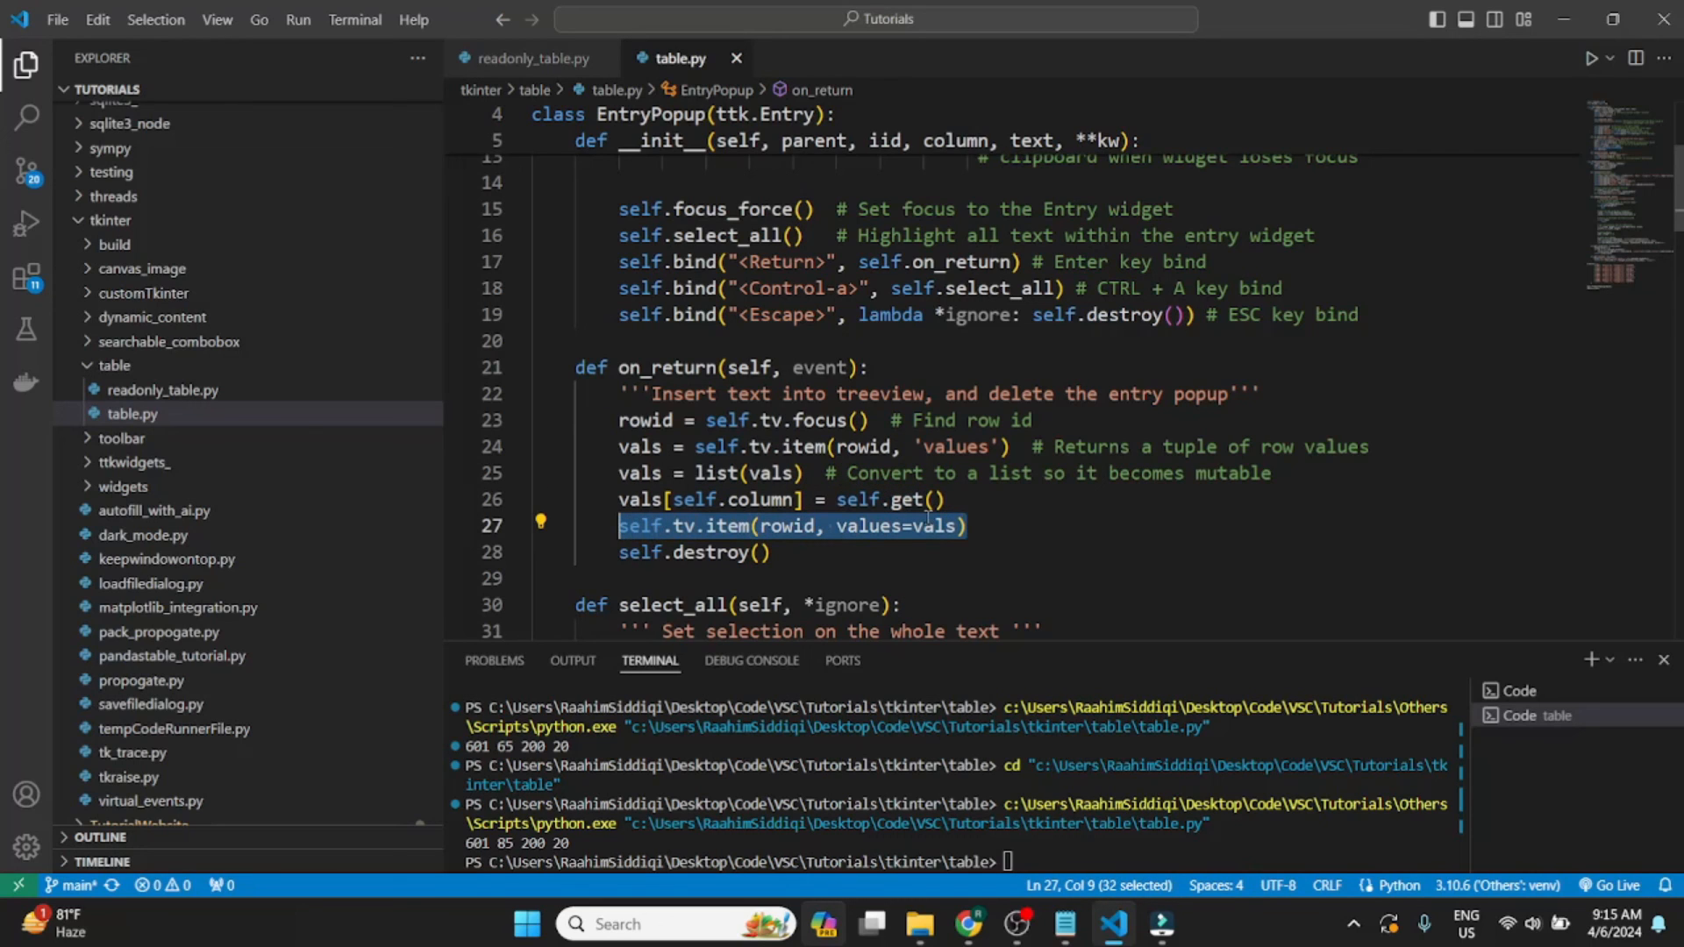
{"action": "mouse_move", "coordinate": [986, 528]}
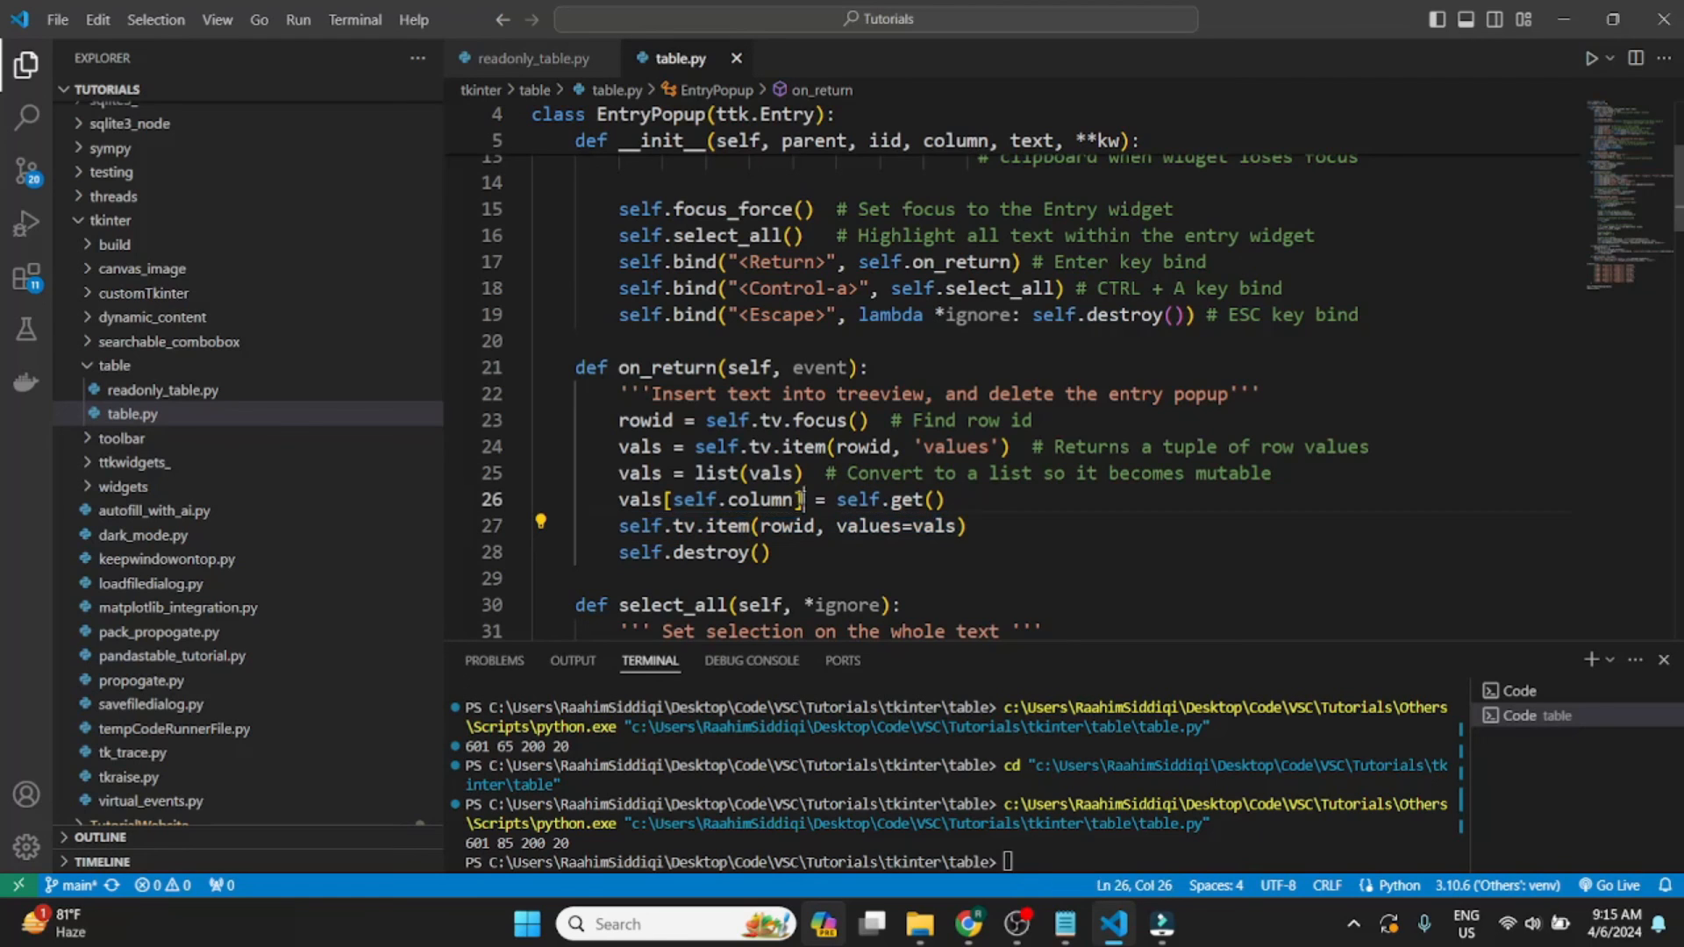
{"action": "left_click_drag", "start_coordinate": [620, 499], "coordinate": [800, 499]}
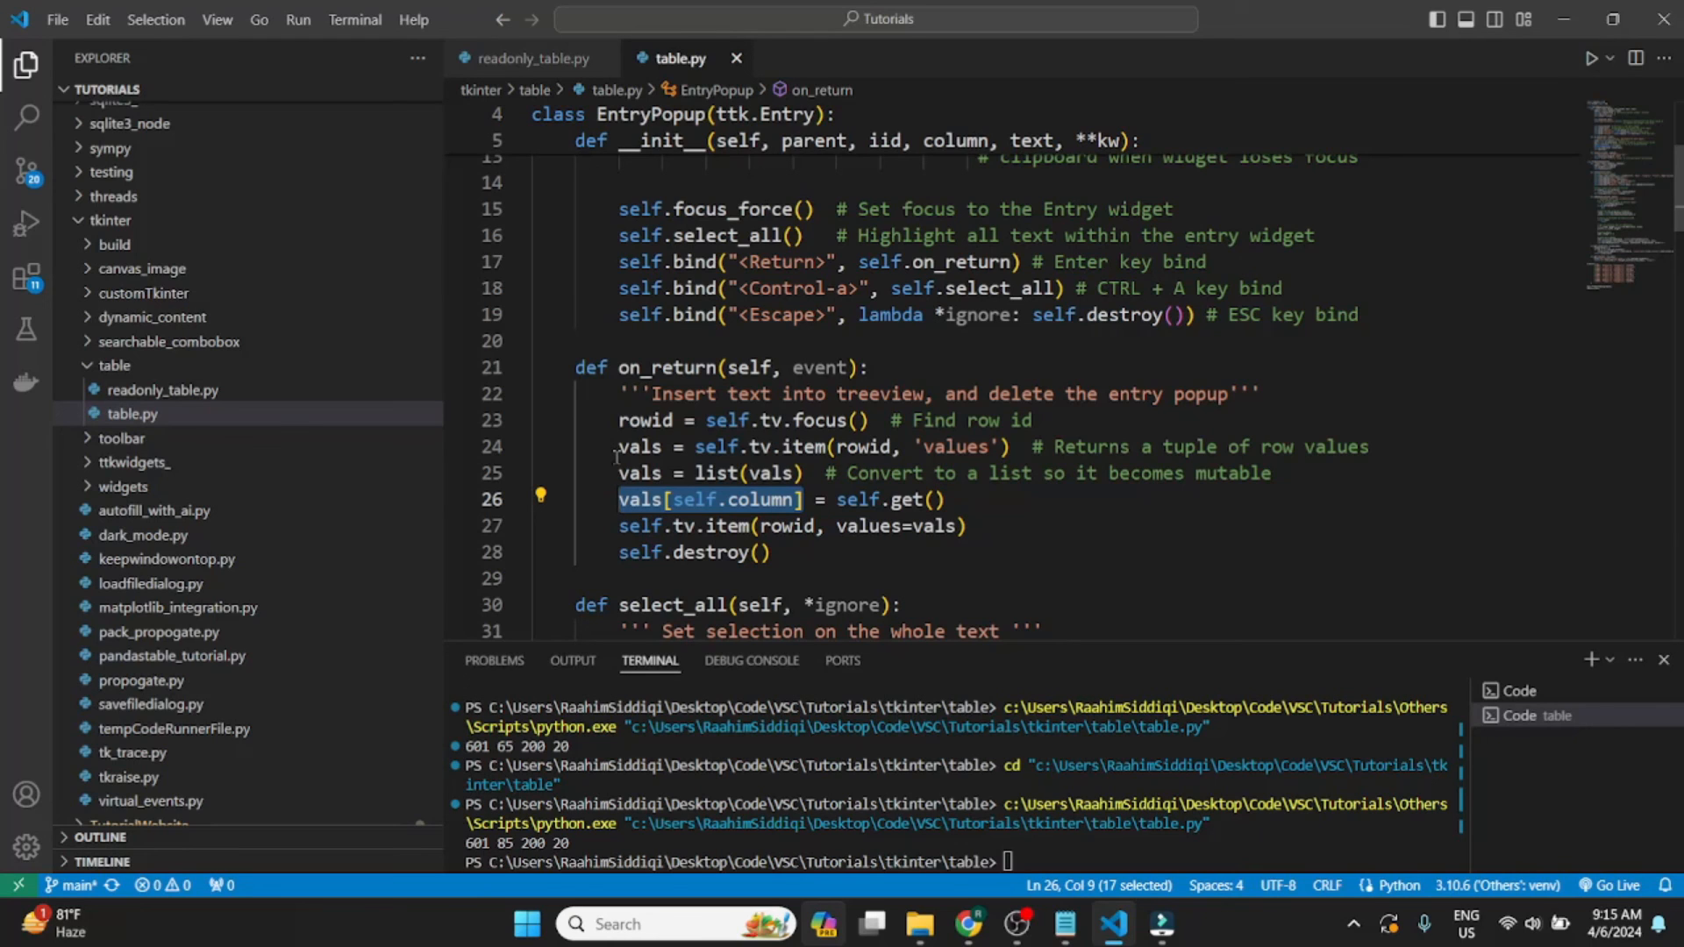
{"action": "mouse_move", "coordinate": [632, 484]}
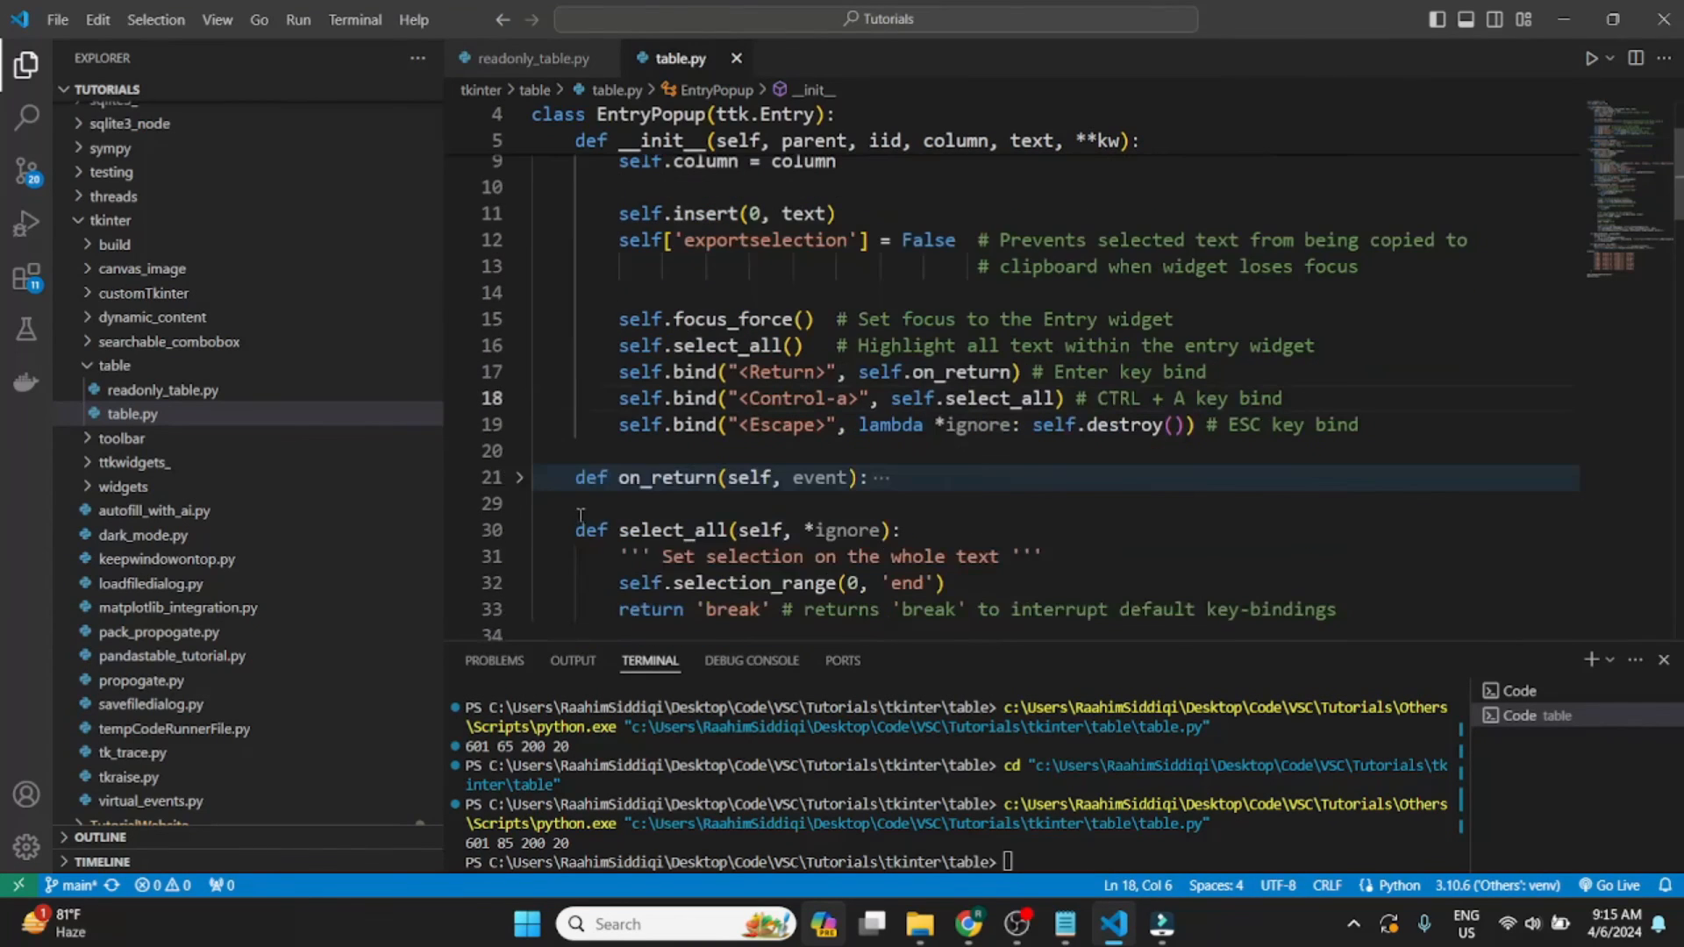
Step: Fold EntryPopup's select_all method in the editor gutter
{"action": "left_click", "coordinate": [520, 530]}
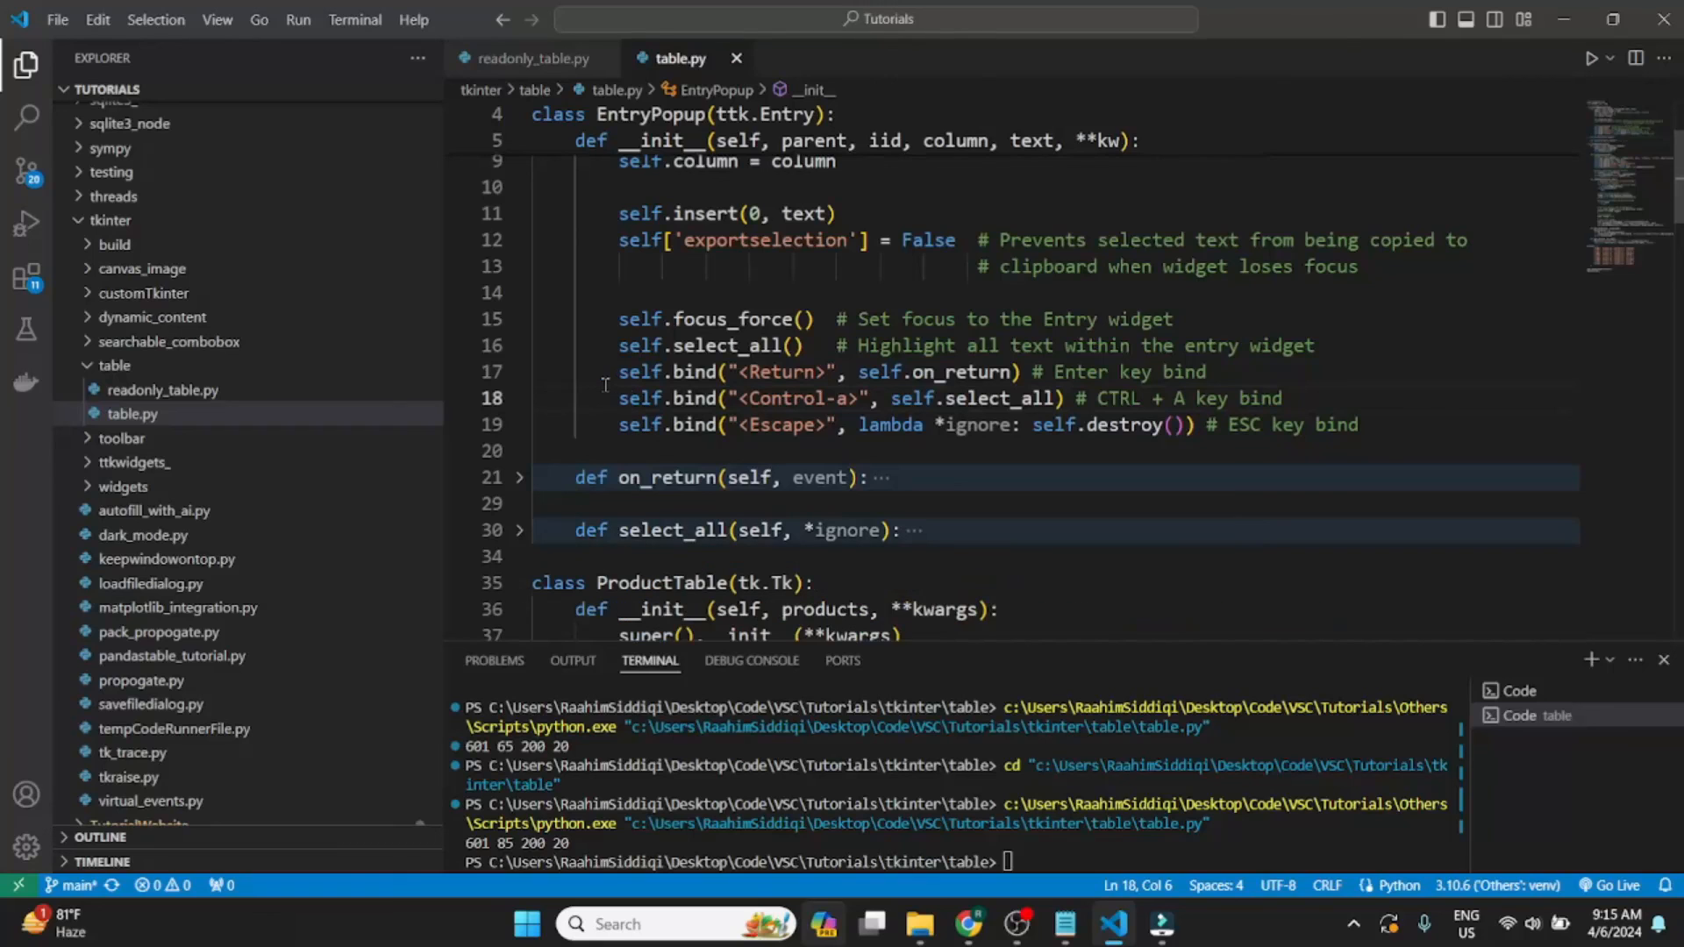